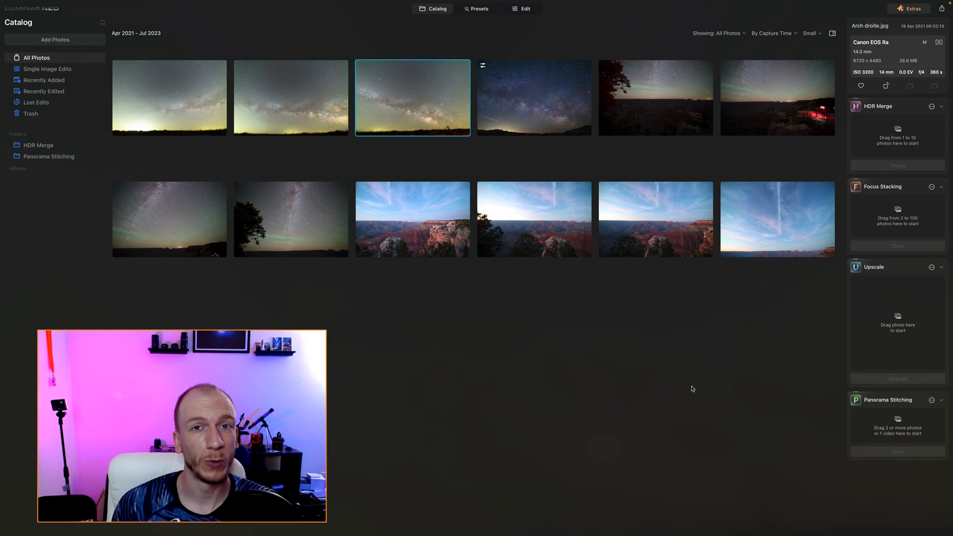
{"action": "mouse_move", "coordinate": [843, 253]}
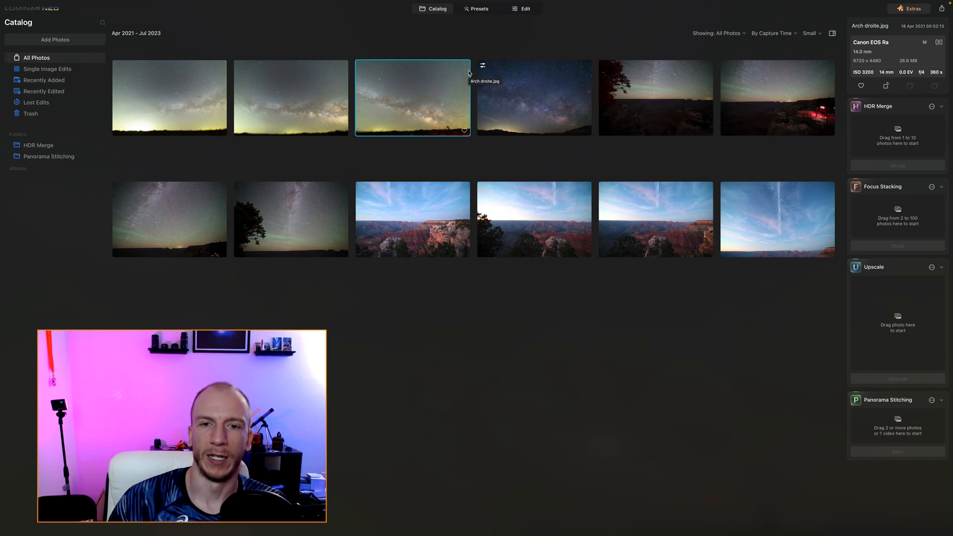
{"action": "mouse_move", "coordinate": [369, 220]}
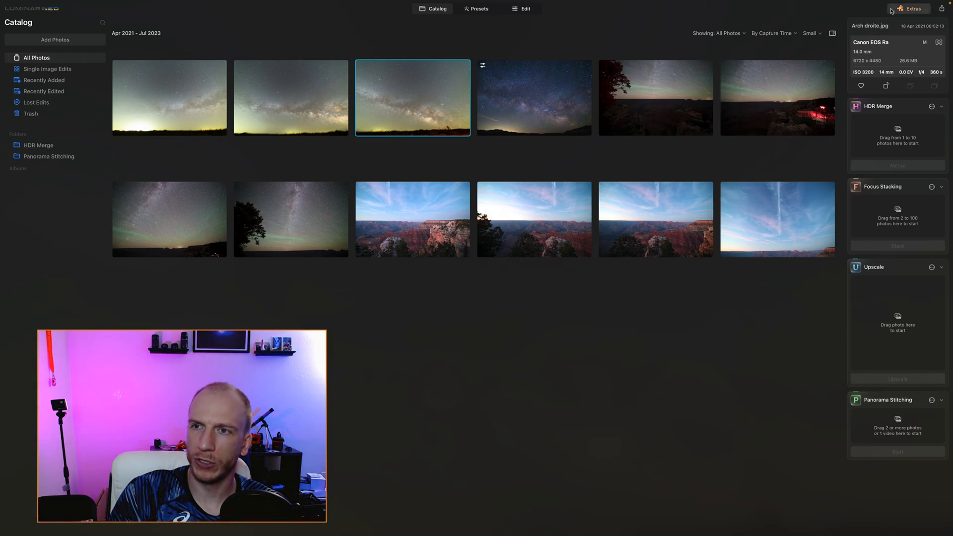
Step: Open Extras and scroll through the Skylum Panorama Stitching product page in Chrome
{"action": "left_click", "coordinate": [912, 8]}
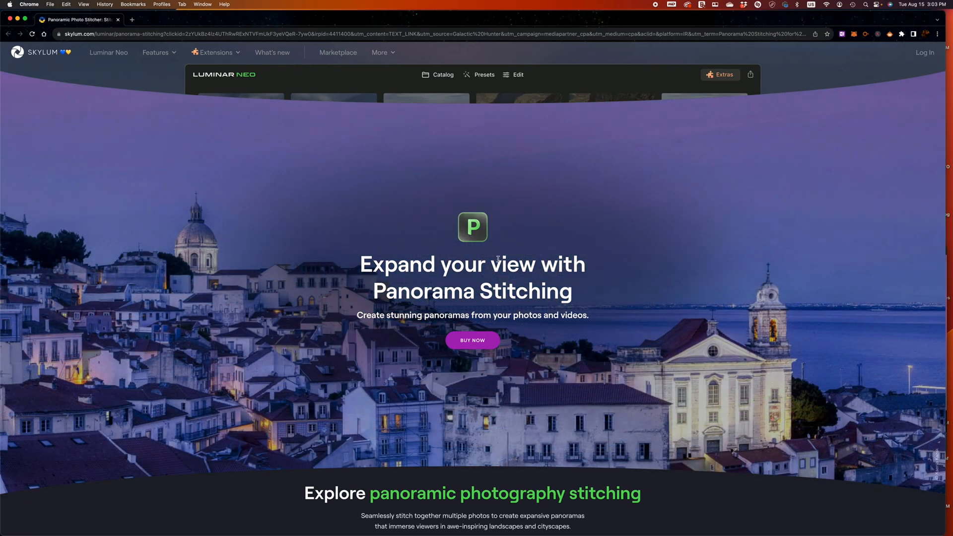
{"action": "scroll", "scroll_direction": "down", "scroll_amount": 3}
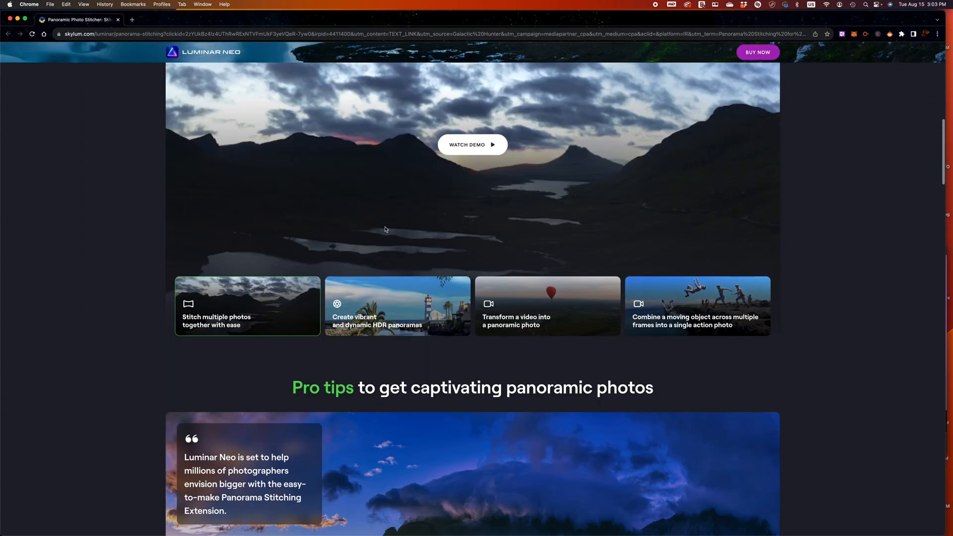
{"action": "scroll", "scroll_direction": "down", "scroll_amount": 3}
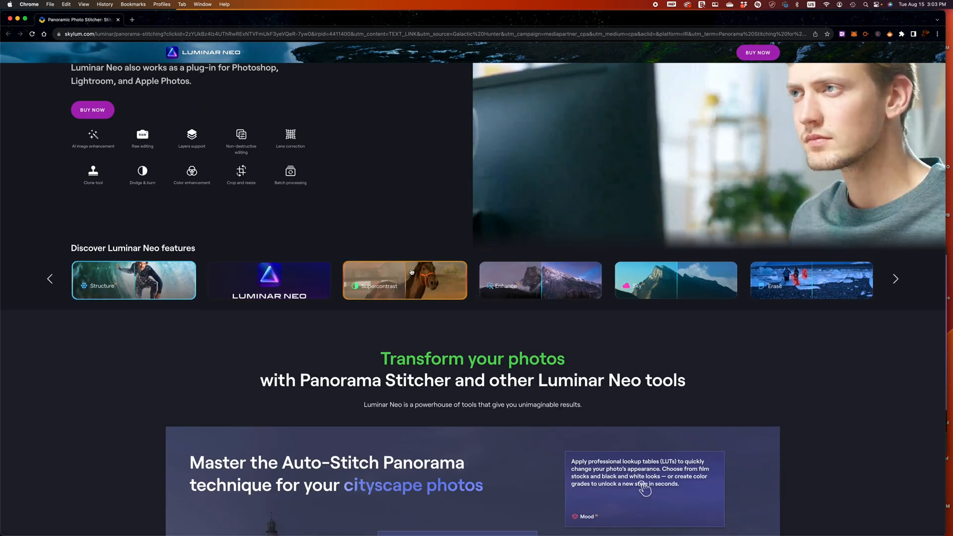
{"action": "scroll", "scroll_direction": "down", "scroll_amount": 3}
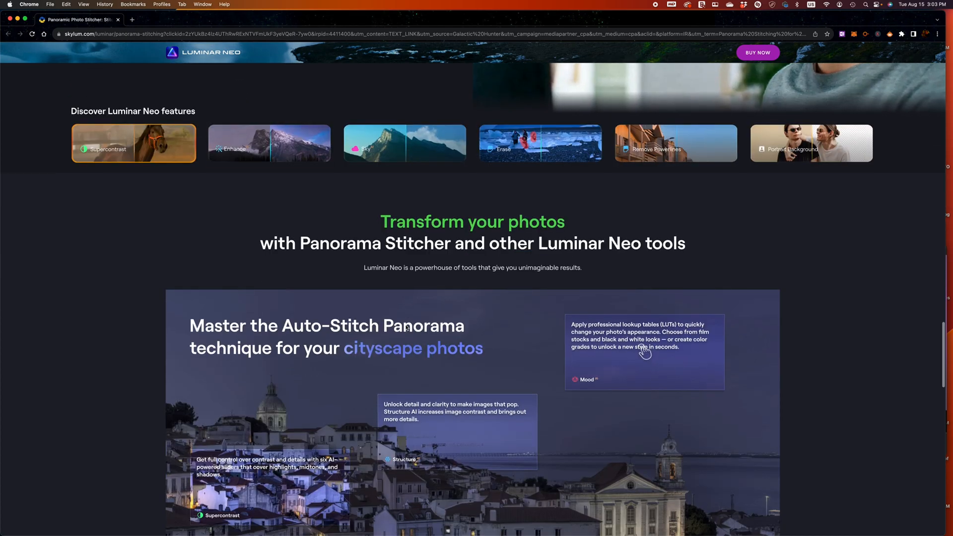
{"action": "scroll", "scroll_direction": "down", "scroll_amount": 3}
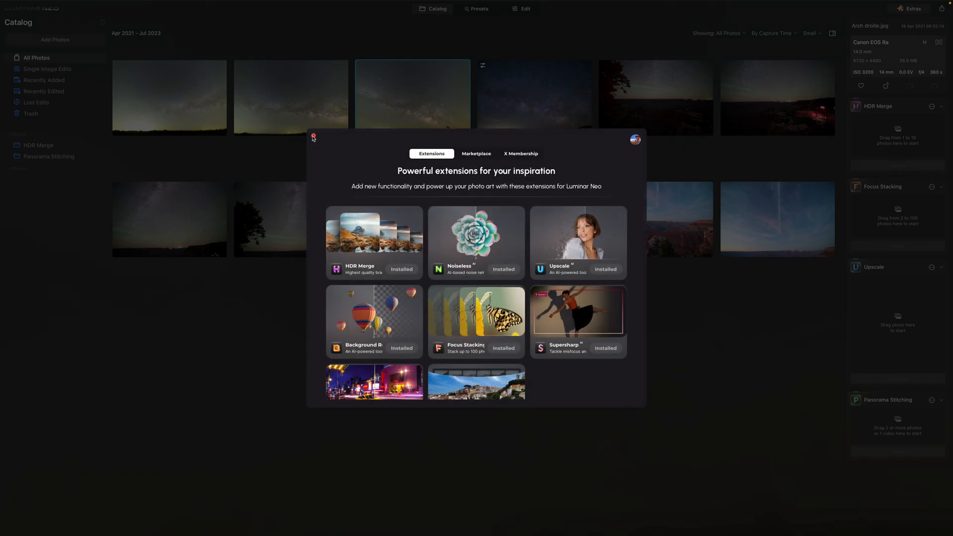
Step: Close the Extensions overview to get back to the night-sky and canyon catalog
{"action": "left_click", "coordinate": [313, 136]}
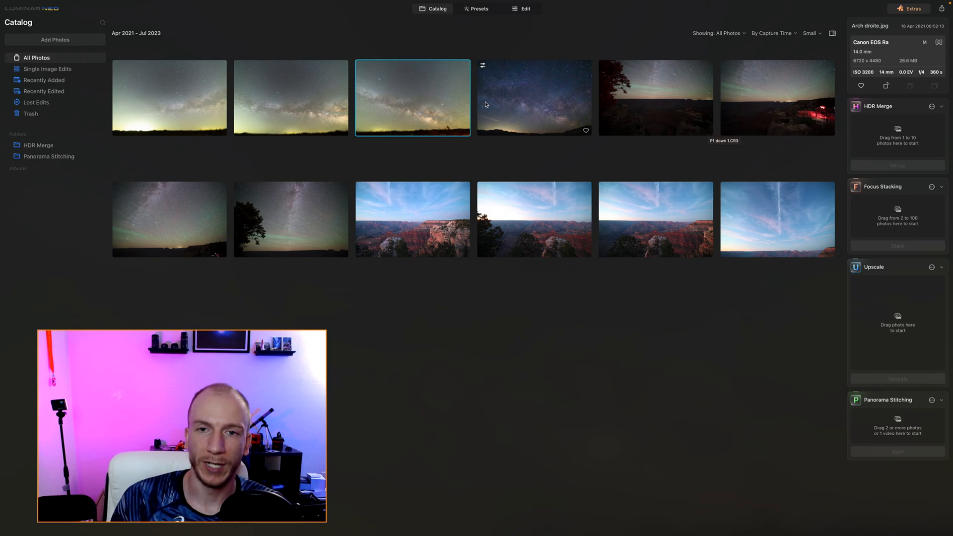
Step: Select the four Grand Canyon sunset photos and add them to Panorama Stitching
{"action": "left_click", "coordinate": [534, 98]}
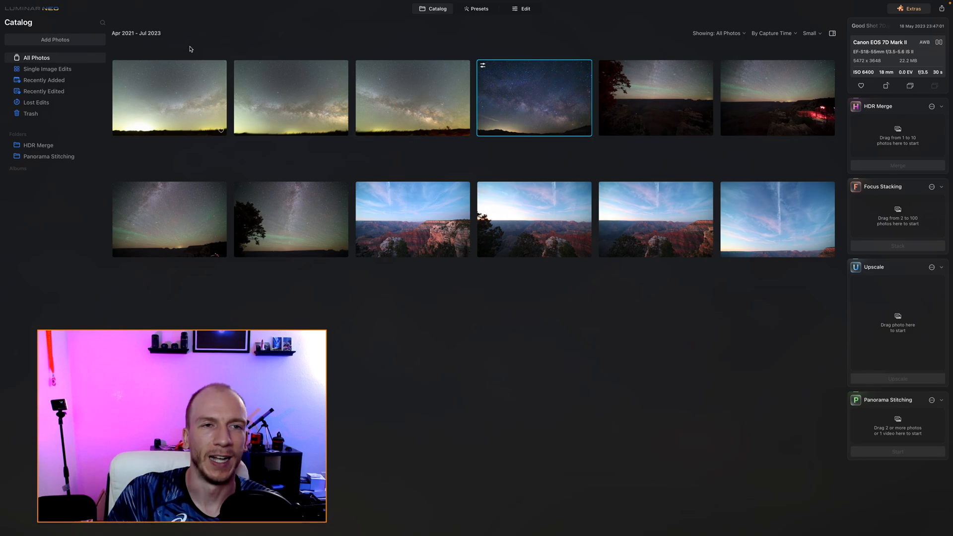
{"action": "mouse_move", "coordinate": [116, 107]}
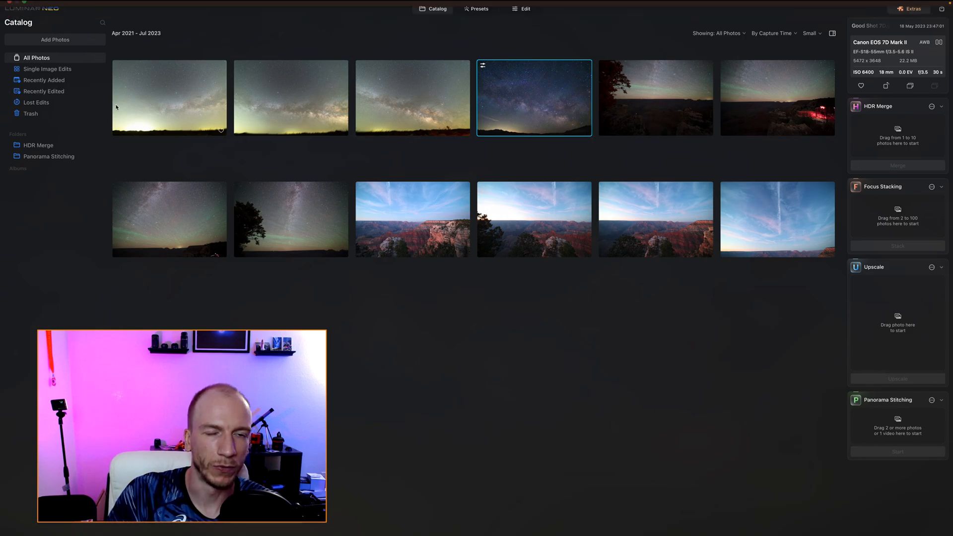
{"action": "mouse_move", "coordinate": [535, 181]}
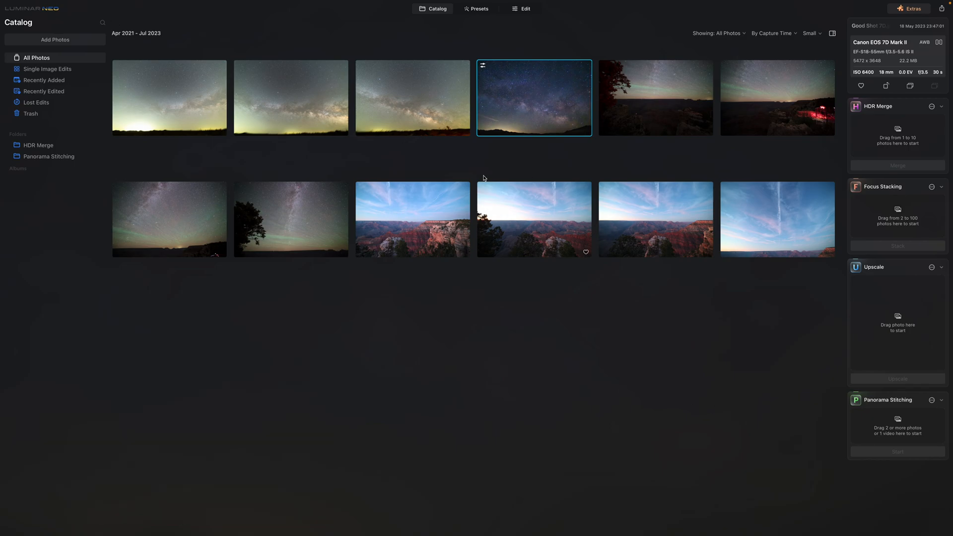
{"action": "left_click", "coordinate": [412, 219]}
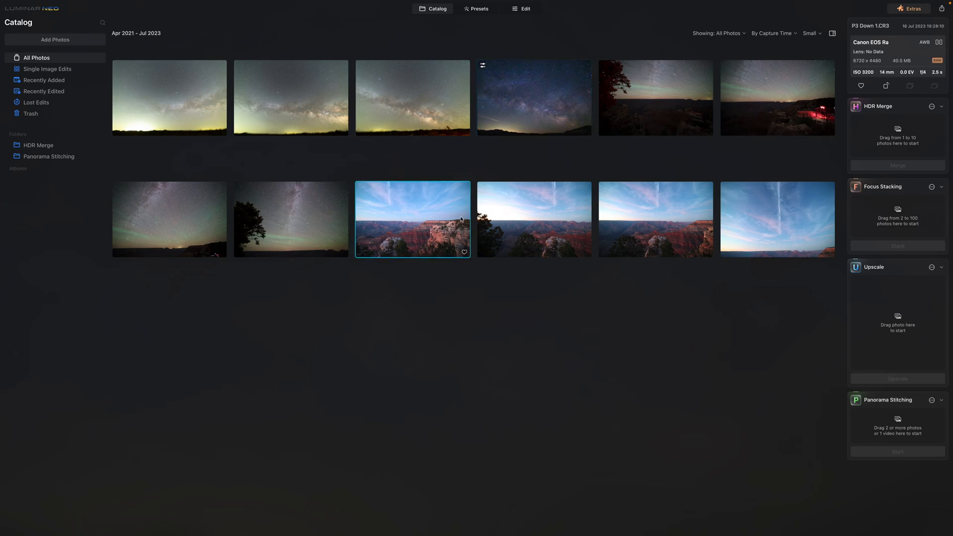
{"action": "mouse_move", "coordinate": [507, 236]}
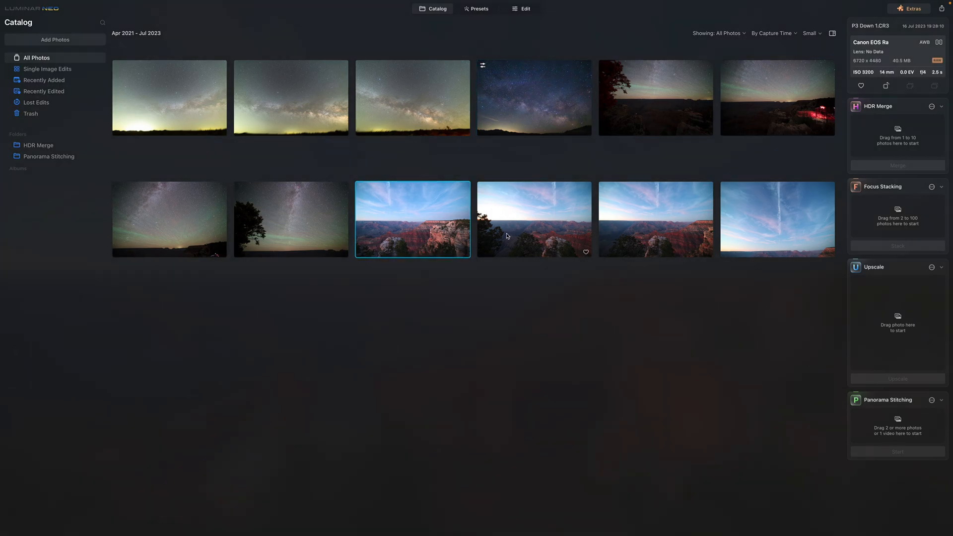
{"action": "left_click", "coordinate": [777, 219]}
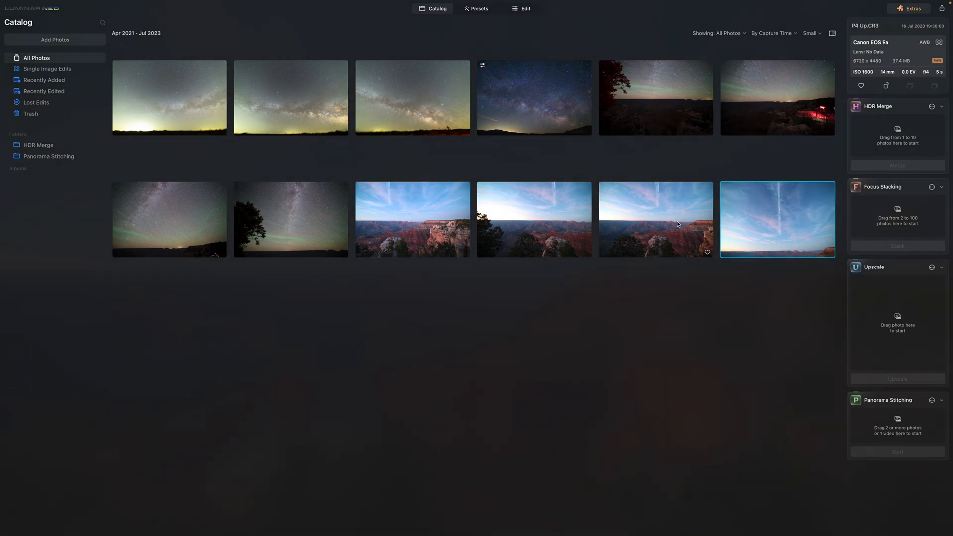
{"action": "left_click", "coordinate": [412, 219]}
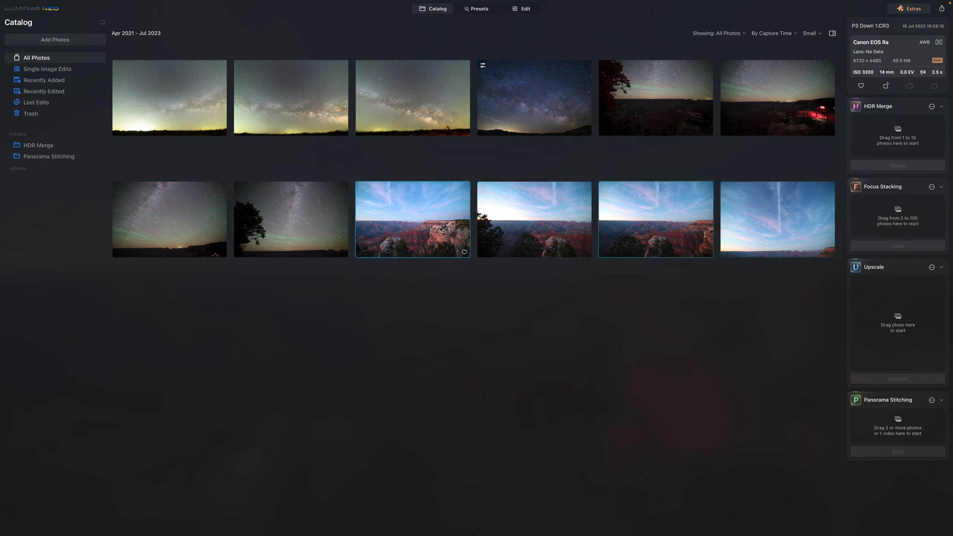
{"action": "left_click", "coordinate": [534, 219]}
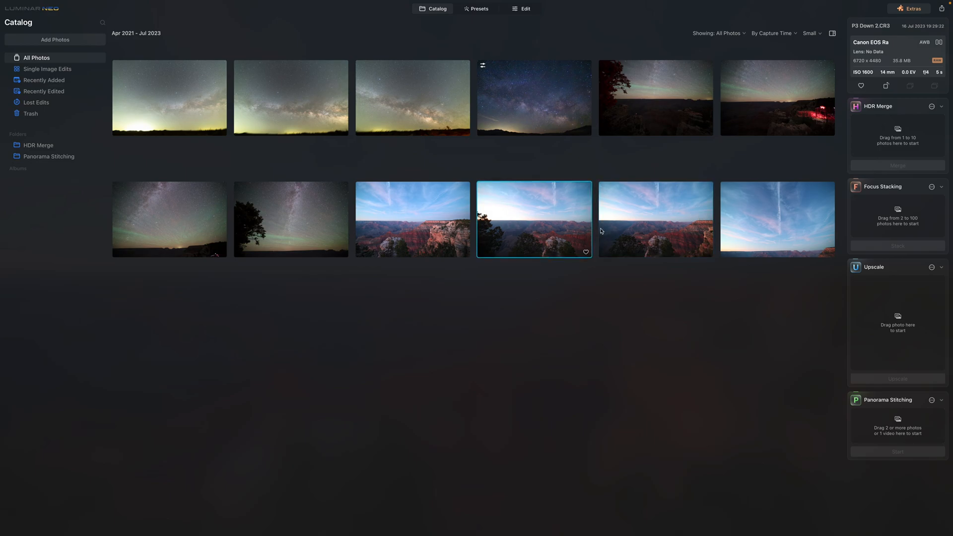
{"action": "mouse_move", "coordinate": [617, 226]}
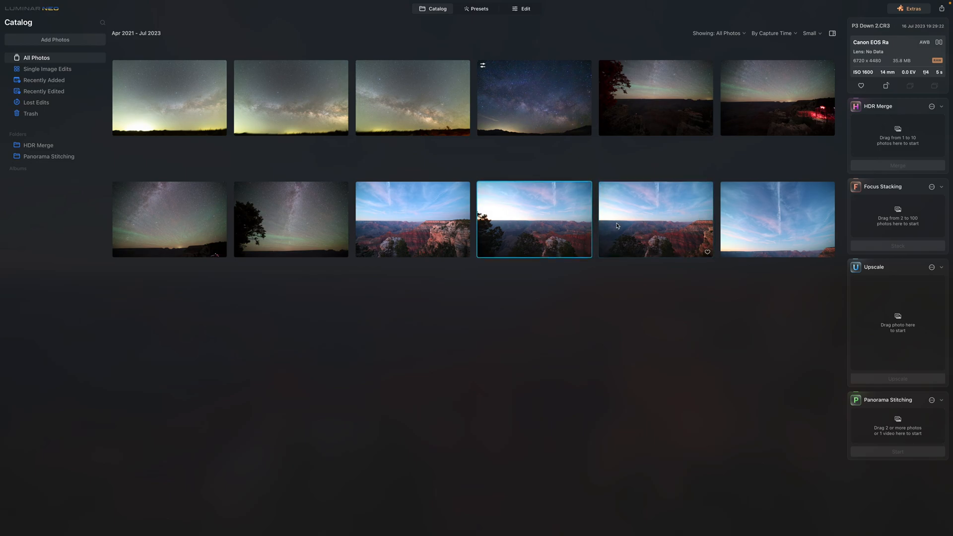
{"action": "left_click", "coordinate": [412, 219]}
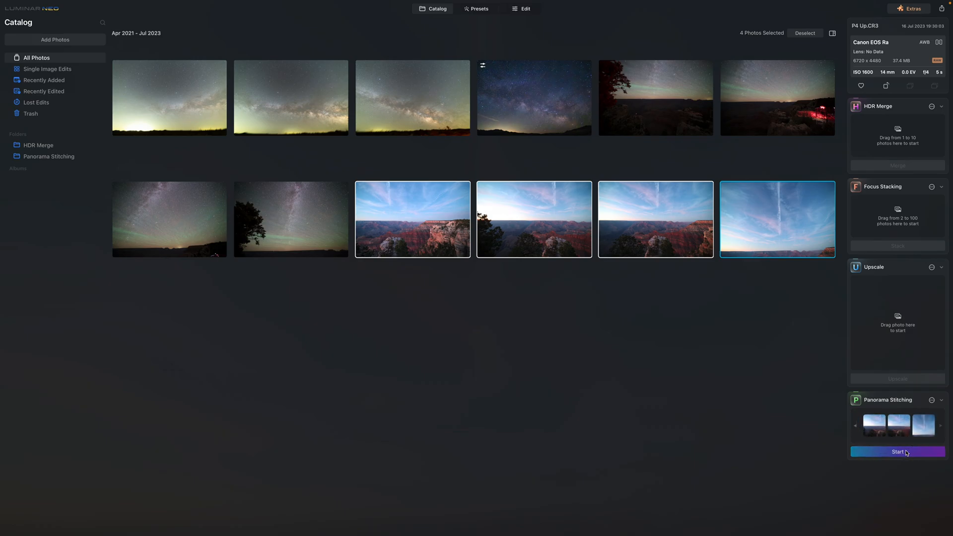
Step: Start stitching the four canyon photos and wait for the panorama preview
{"action": "left_click", "coordinate": [897, 452]}
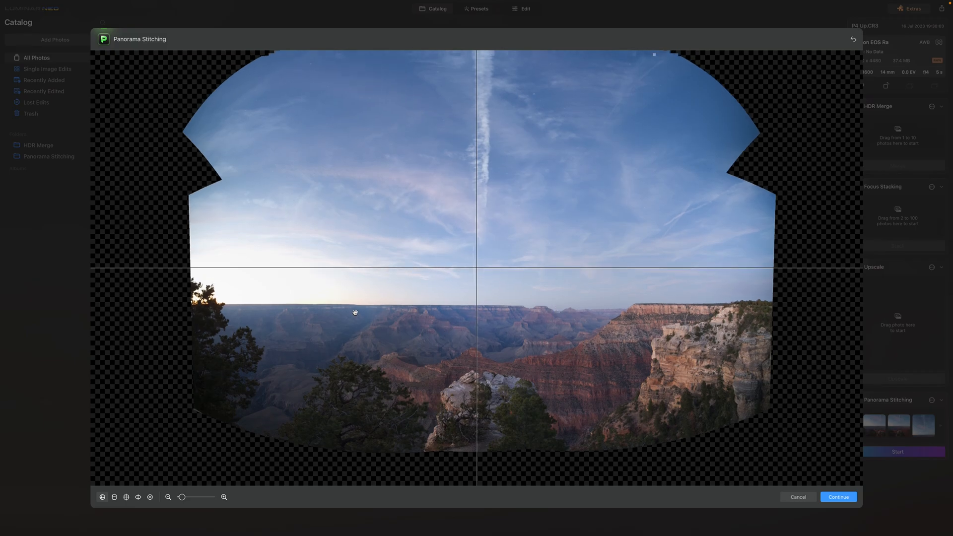
Step: Shift the canyon preview, compare several projections including planar, then cancel the stitch
{"action": "left_click_drag", "start_coordinate": [355, 312], "coordinate": [428, 242]}
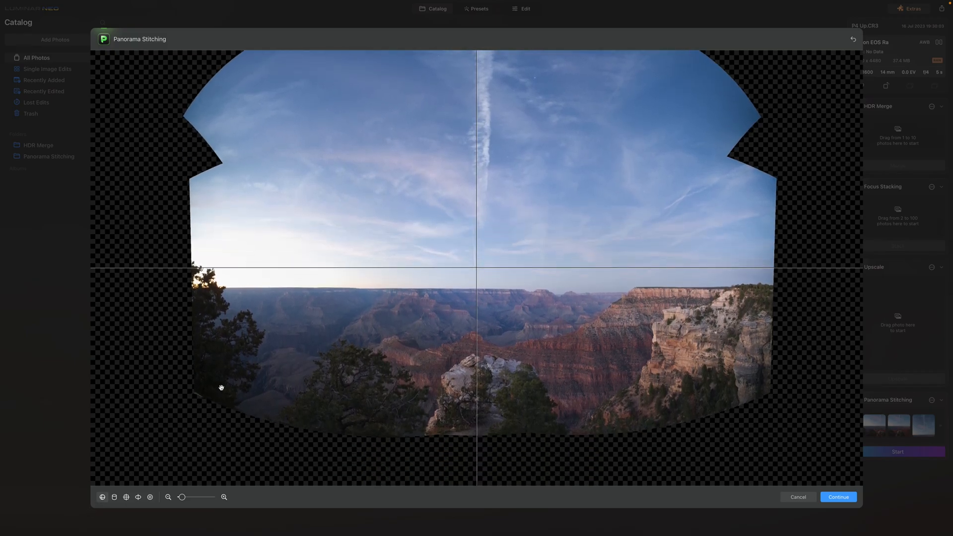
{"action": "left_click", "coordinate": [114, 496]}
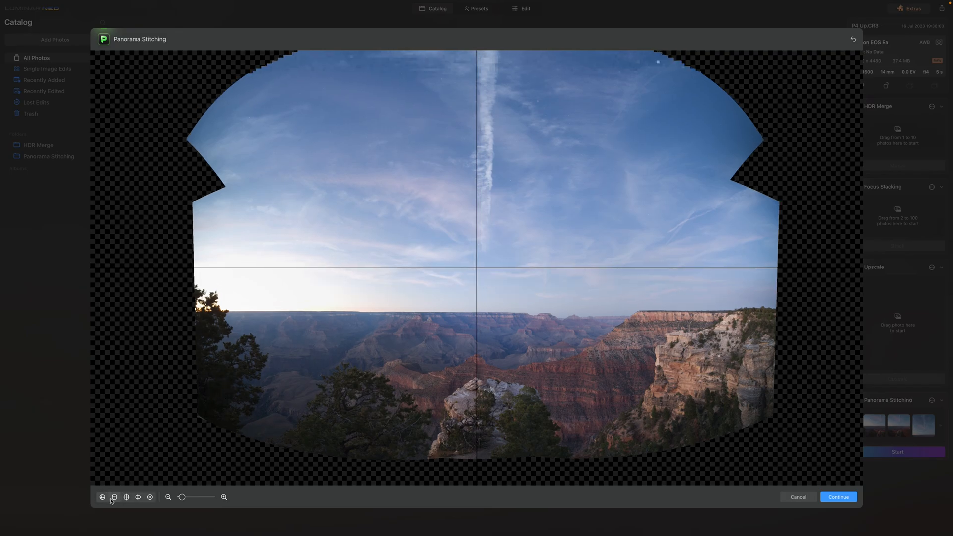
{"action": "left_click", "coordinate": [126, 496]}
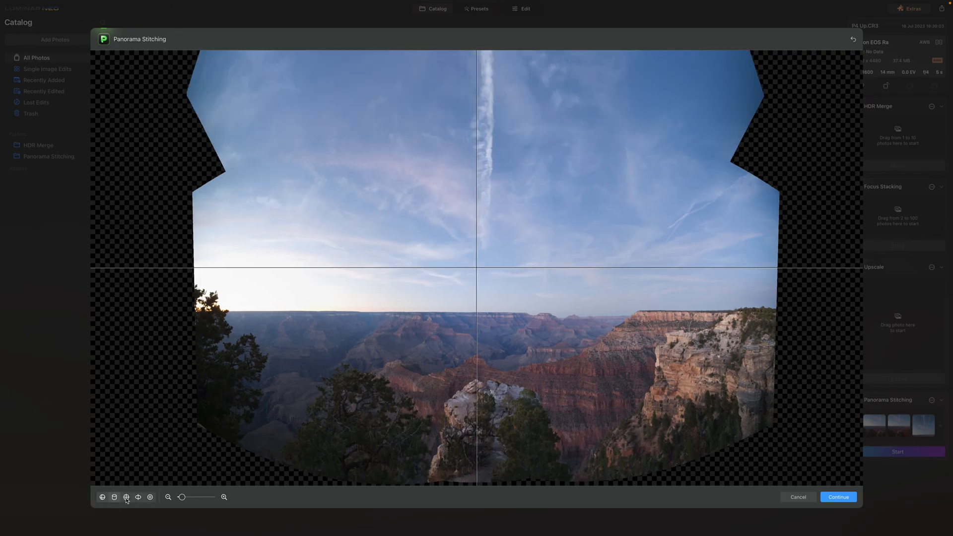
{"action": "left_click", "coordinate": [150, 496]}
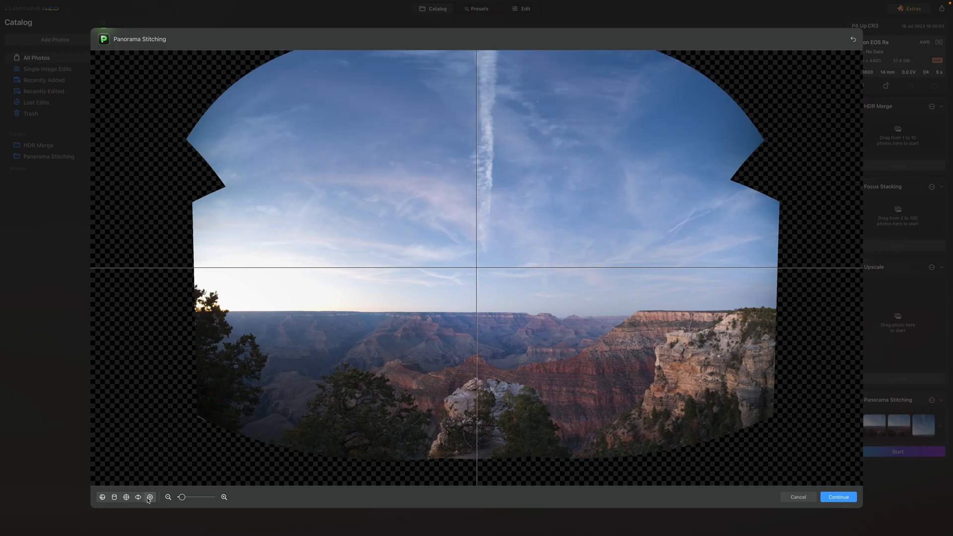
{"action": "left_click", "coordinate": [138, 496]}
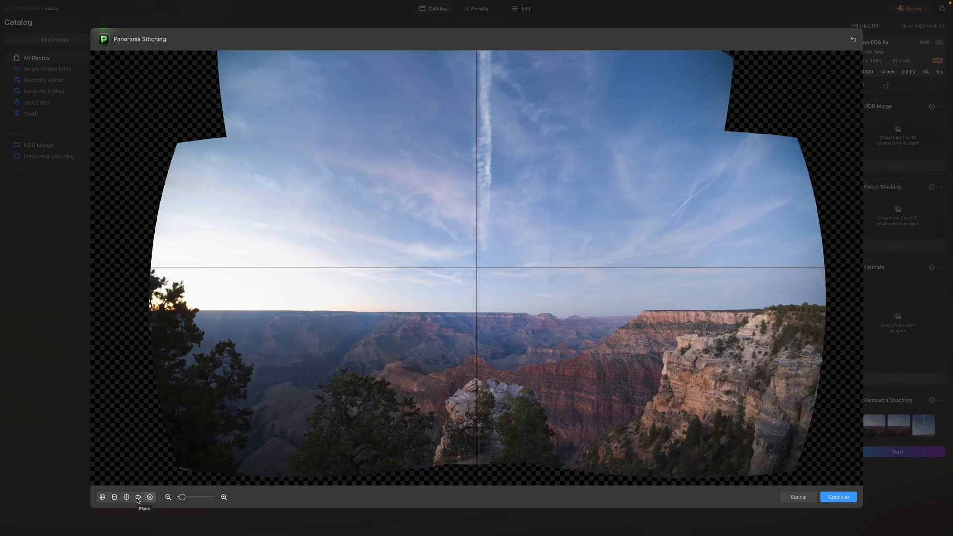
{"action": "left_click", "coordinate": [103, 497]}
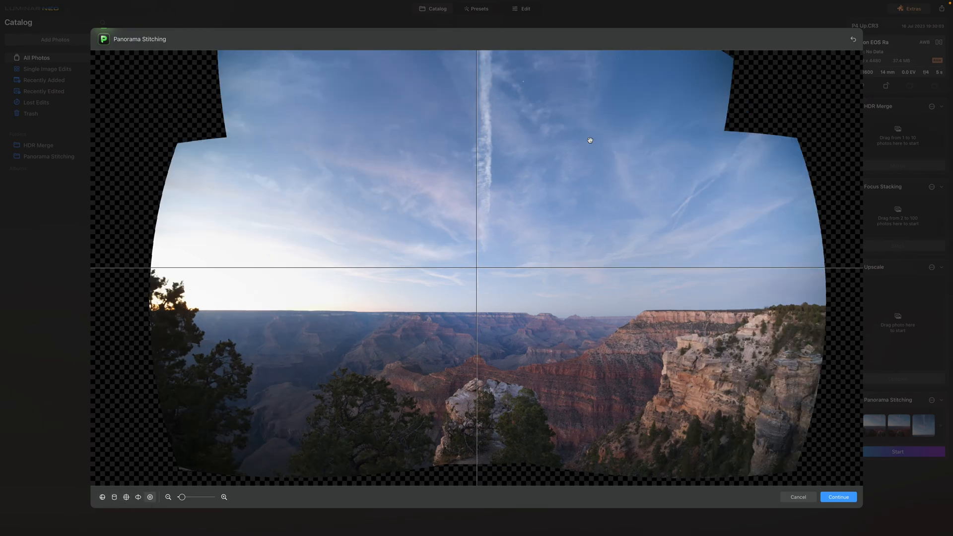
{"action": "mouse_move", "coordinate": [196, 247]}
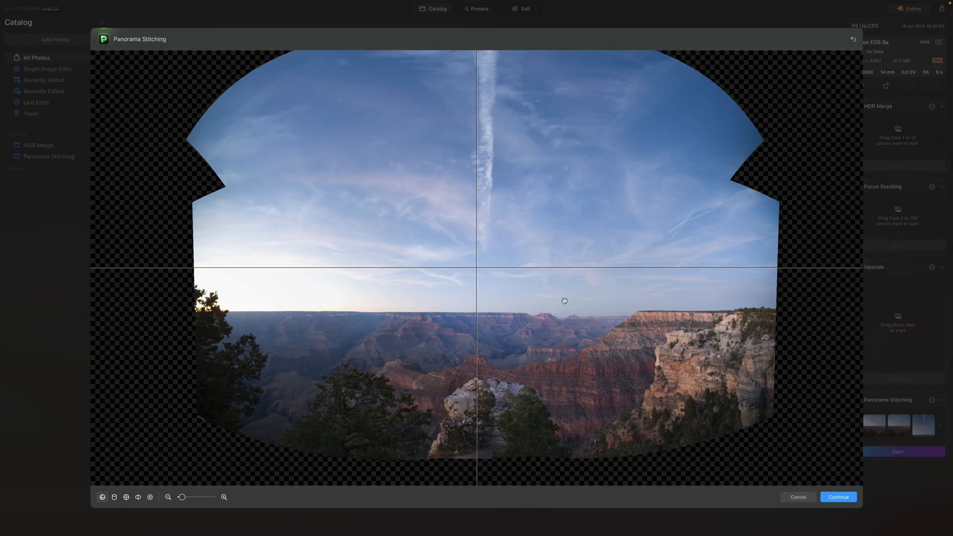
{"action": "left_click", "coordinate": [798, 497]}
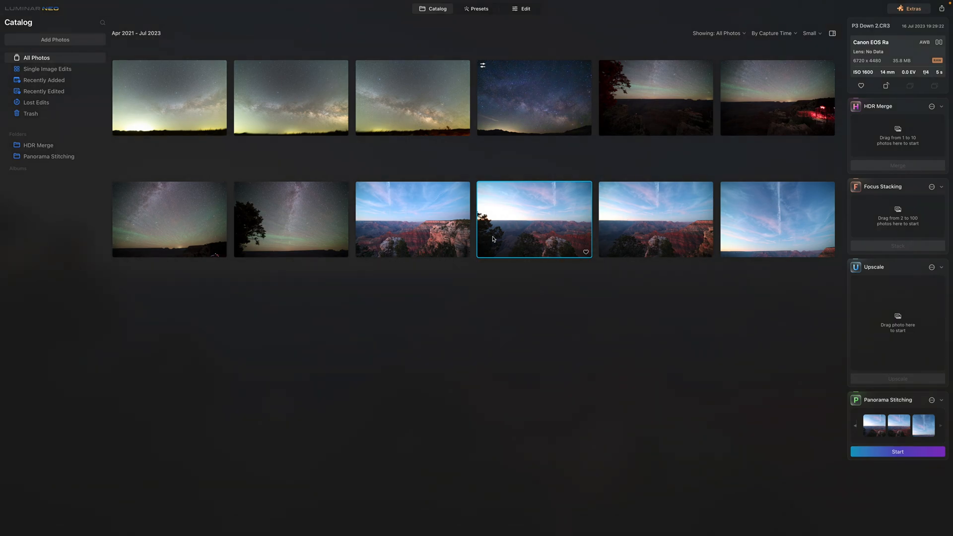
Step: Select the three Milky Way photos, remove a Grand Canyon frame, and drop them into stitching
{"action": "left_click", "coordinate": [412, 97]}
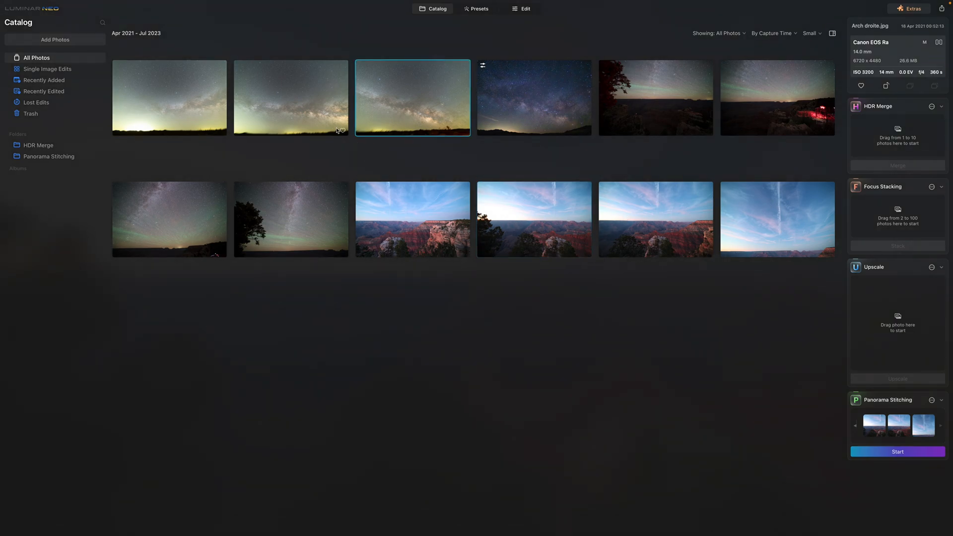
{"action": "left_click", "coordinate": [290, 97]}
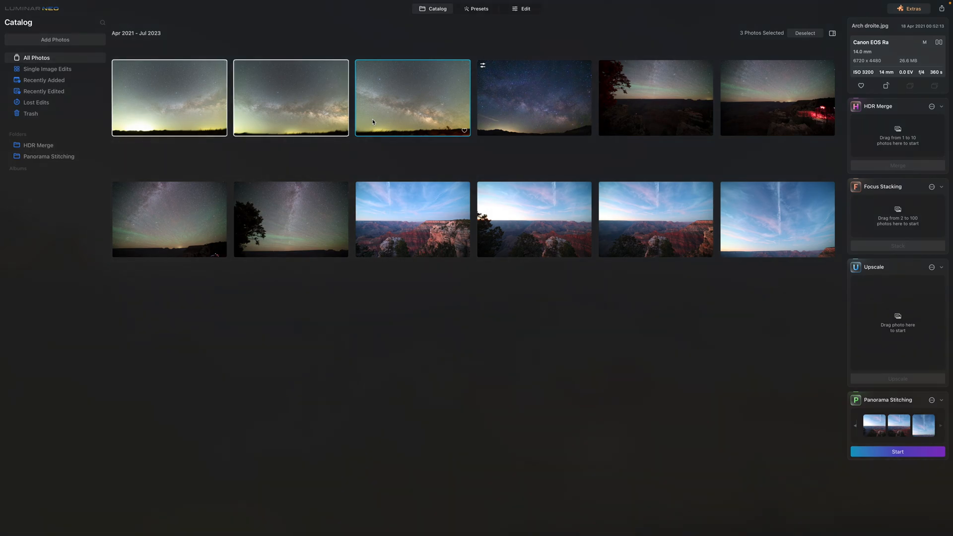
{"action": "mouse_move", "coordinate": [373, 122]}
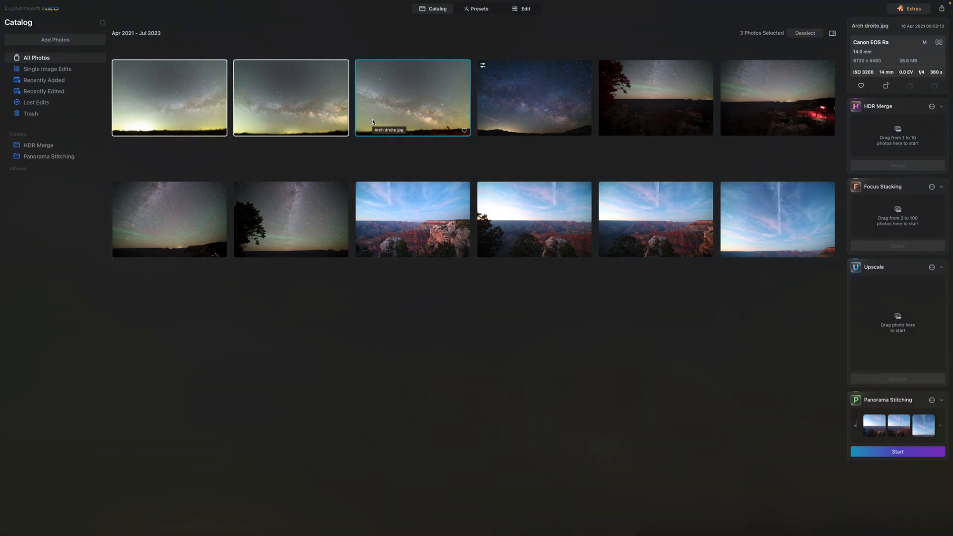
{"action": "mouse_move", "coordinate": [322, 140]}
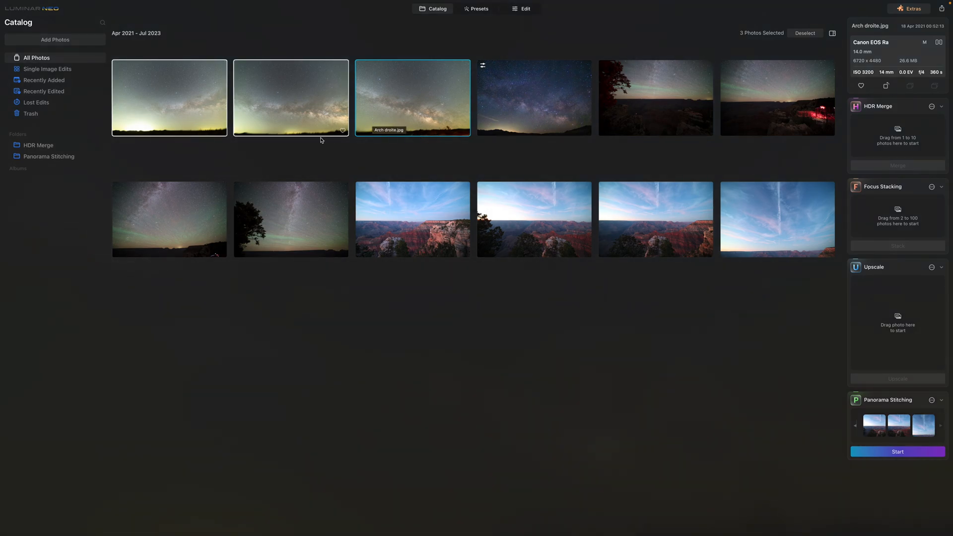
{"action": "mouse_move", "coordinate": [260, 152]}
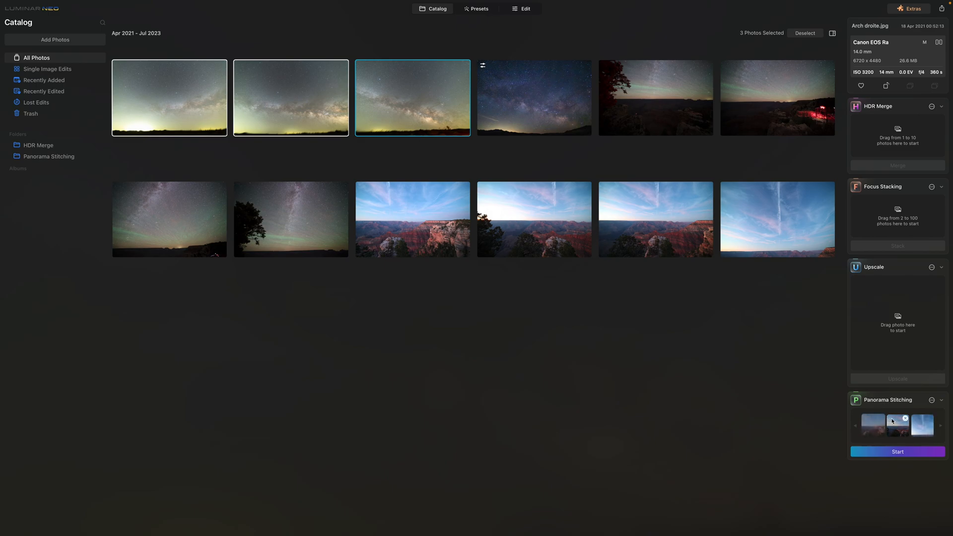
{"action": "left_click", "coordinate": [905, 419]}
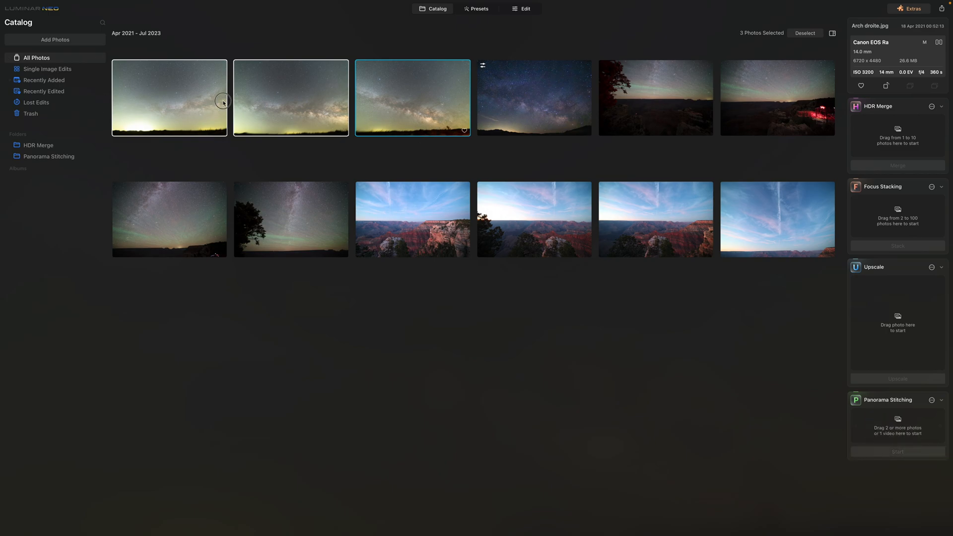
{"action": "left_click", "coordinate": [170, 98]}
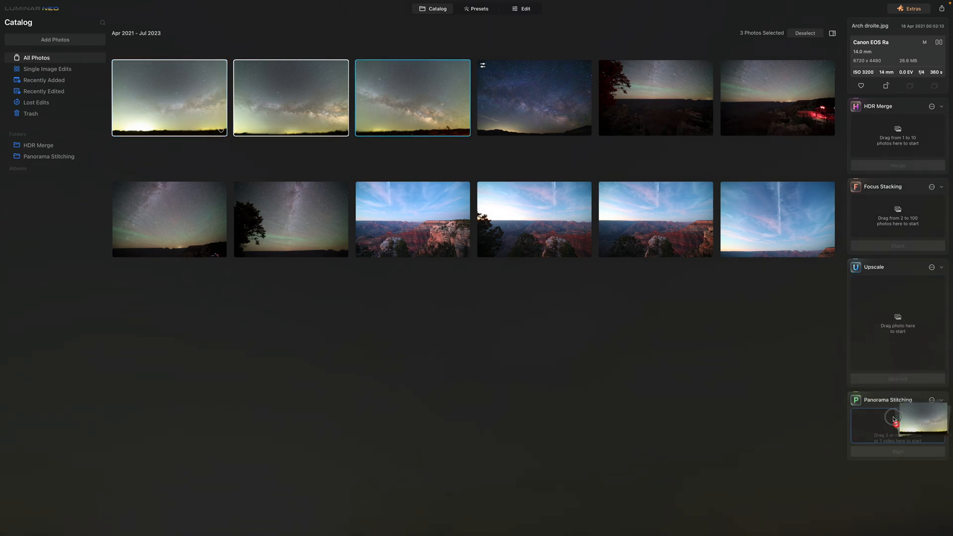
{"action": "left_click", "coordinate": [897, 422]}
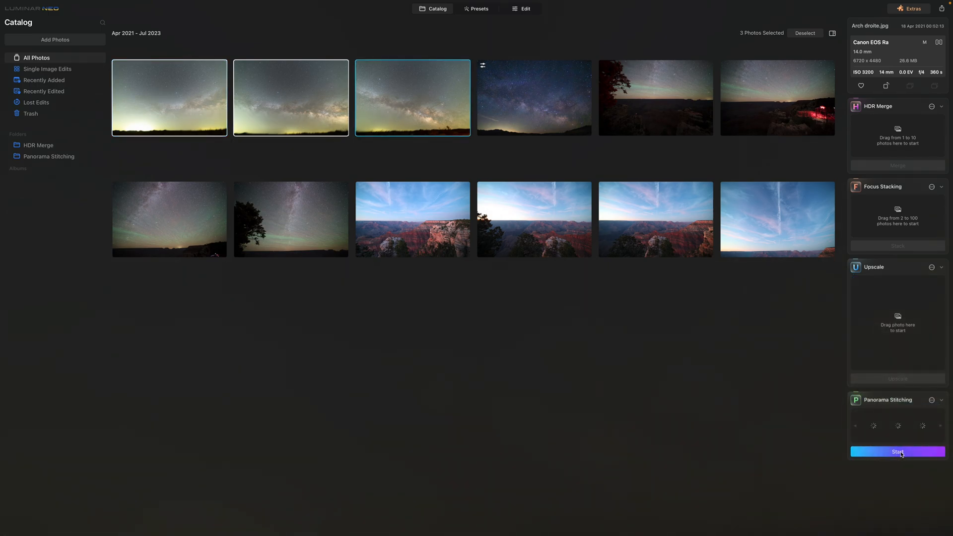
Step: Stitch the Milky Way frames and return to the rounded spherical projection keeping the arch
{"action": "left_click", "coordinate": [897, 452]}
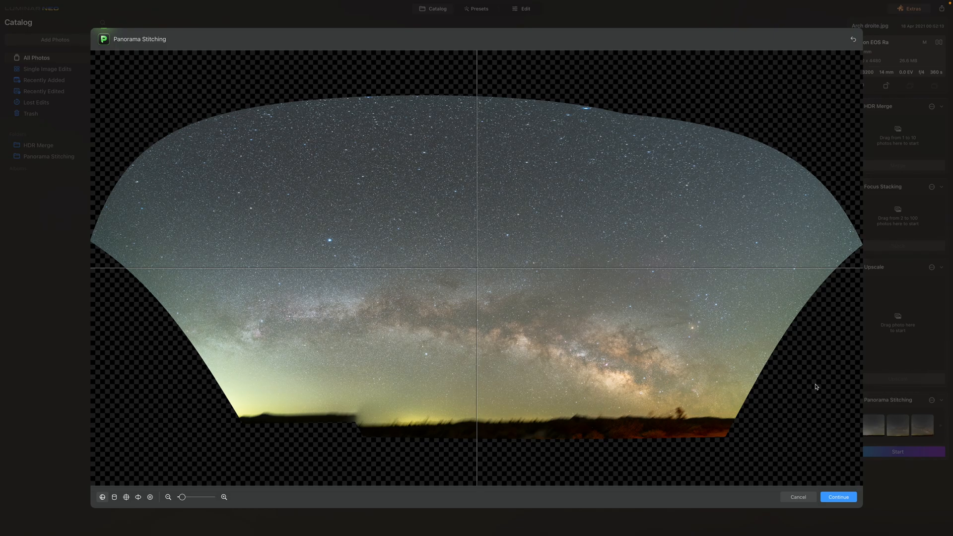
{"action": "mouse_move", "coordinate": [563, 376]}
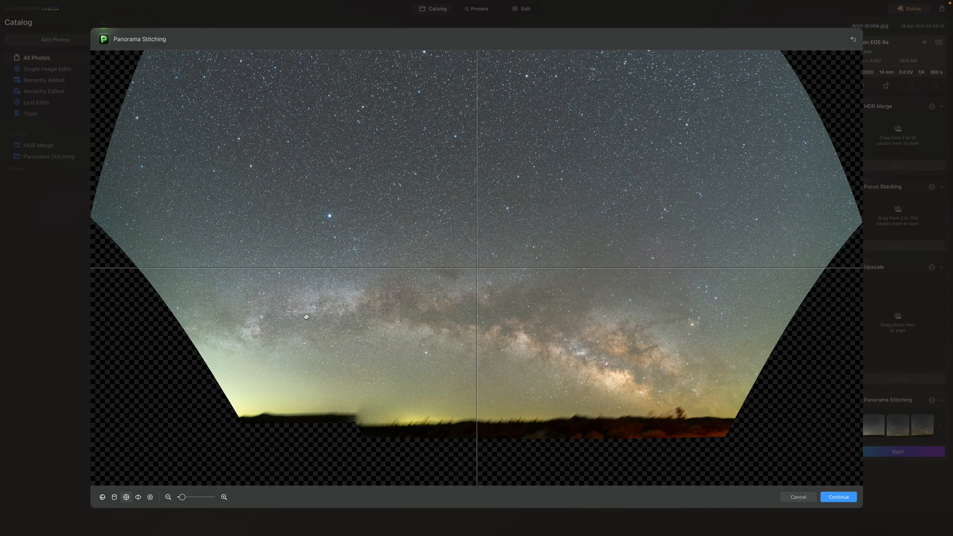
{"action": "mouse_move", "coordinate": [360, 306]}
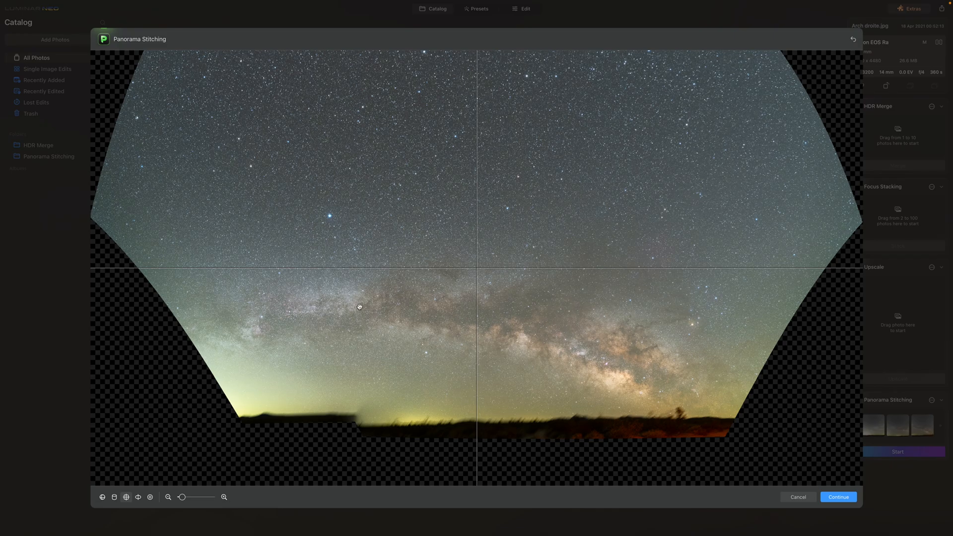
{"action": "mouse_move", "coordinate": [487, 397]}
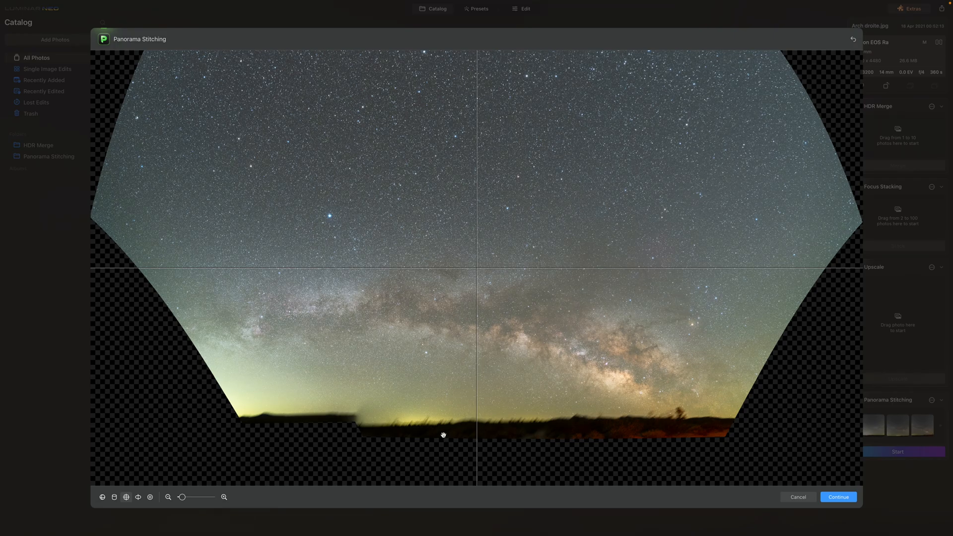
{"action": "mouse_move", "coordinate": [512, 375]}
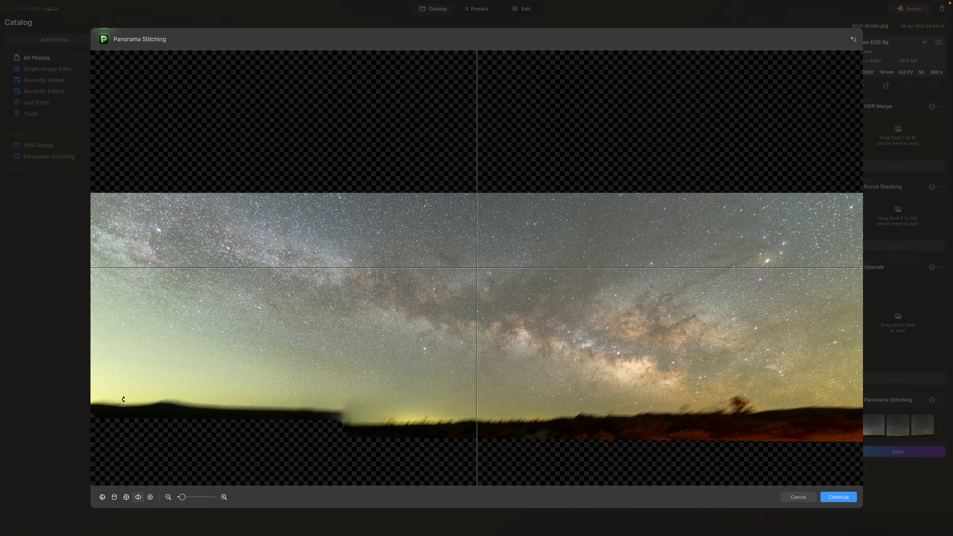
{"action": "left_click", "coordinate": [126, 497]}
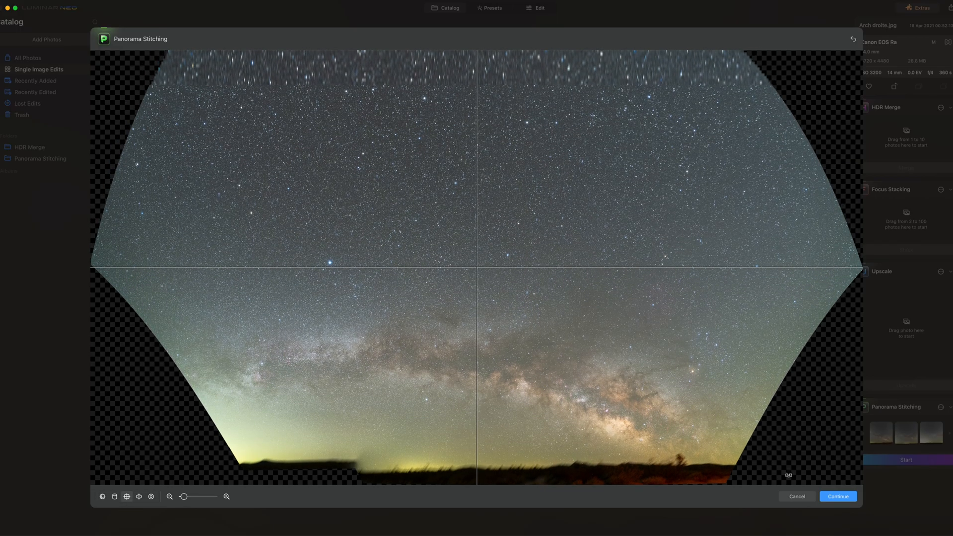
Step: Crop the Milky Way panorama to a band around the arch and save it
{"action": "left_click", "coordinate": [837, 496]}
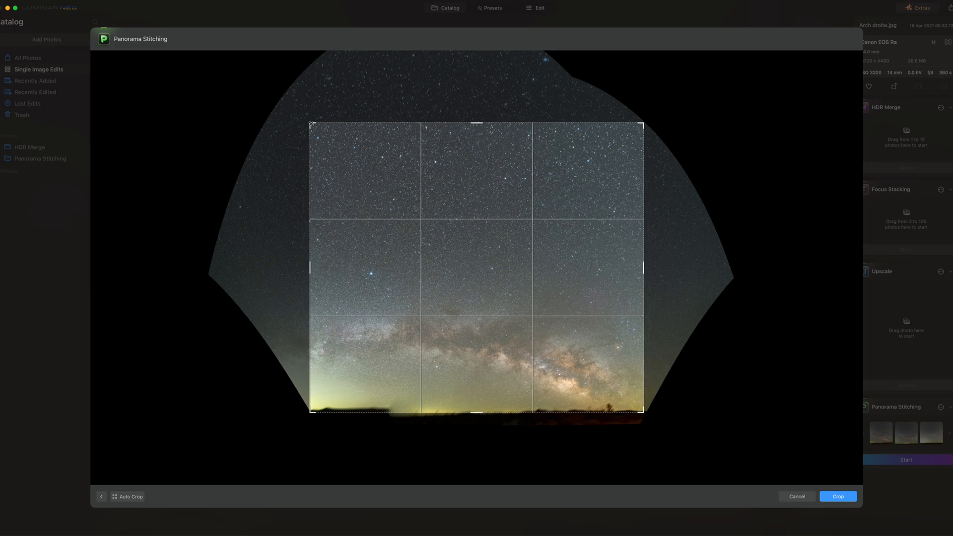
{"action": "left_click_drag", "start_coordinate": [477, 124], "coordinate": [476, 213]}
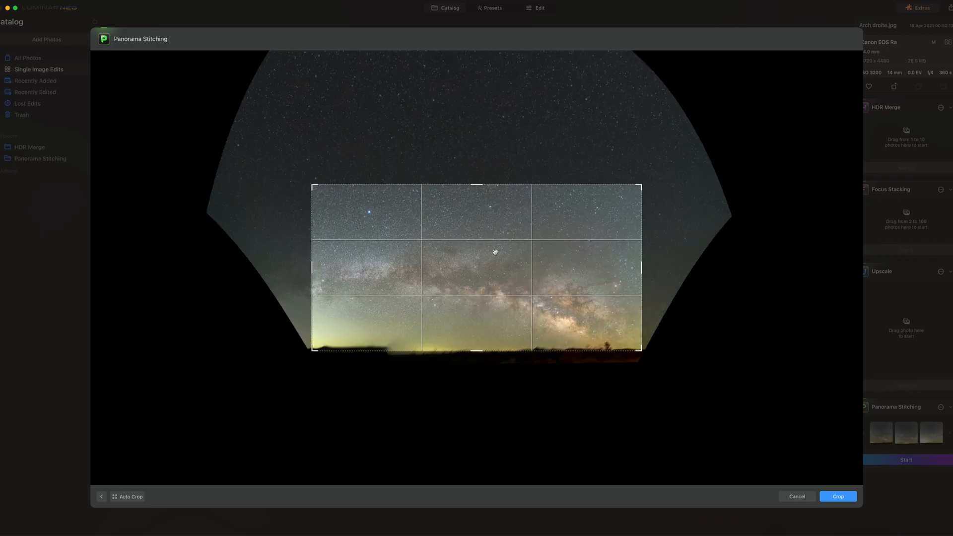
{"action": "left_click", "coordinate": [837, 496]}
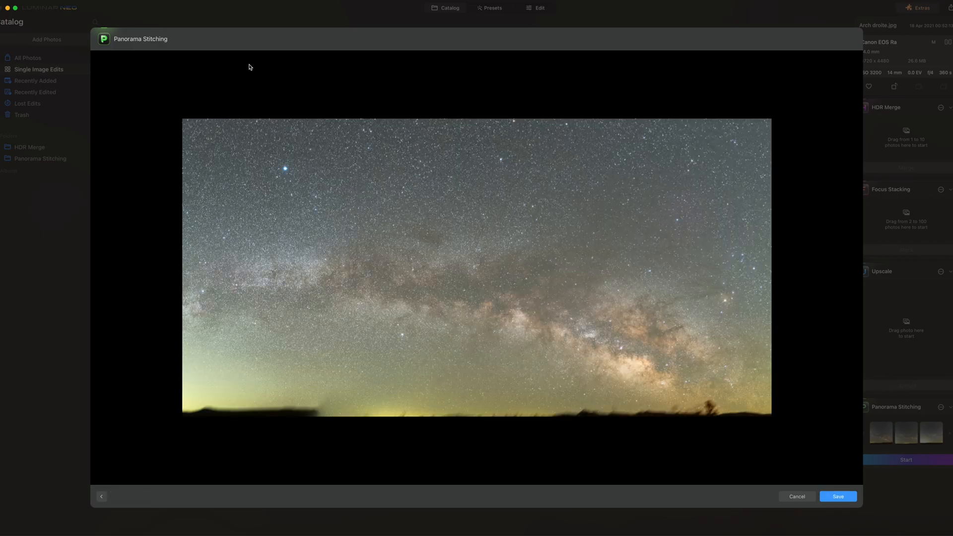
{"action": "left_click", "coordinate": [838, 496]}
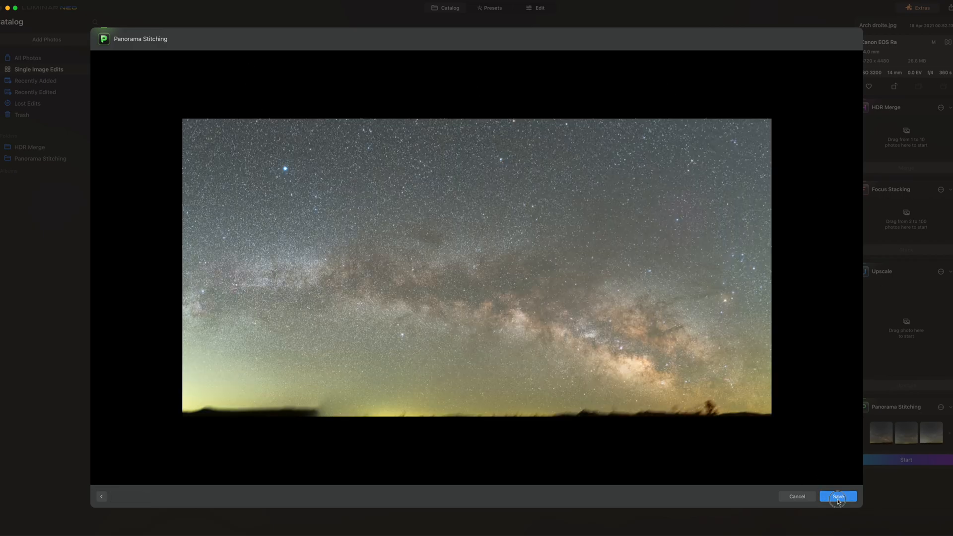
{"action": "left_click", "coordinate": [839, 496]}
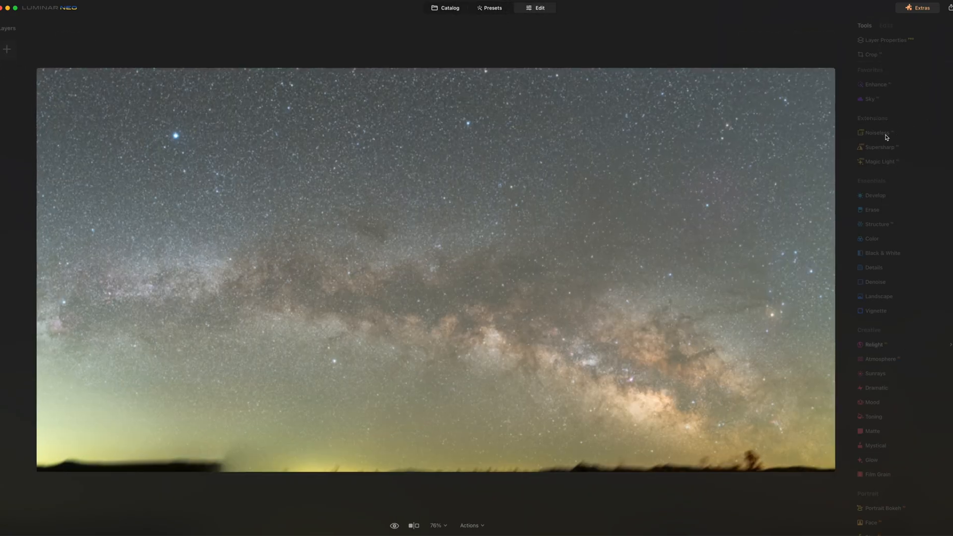
{"action": "mouse_move", "coordinate": [894, 98]}
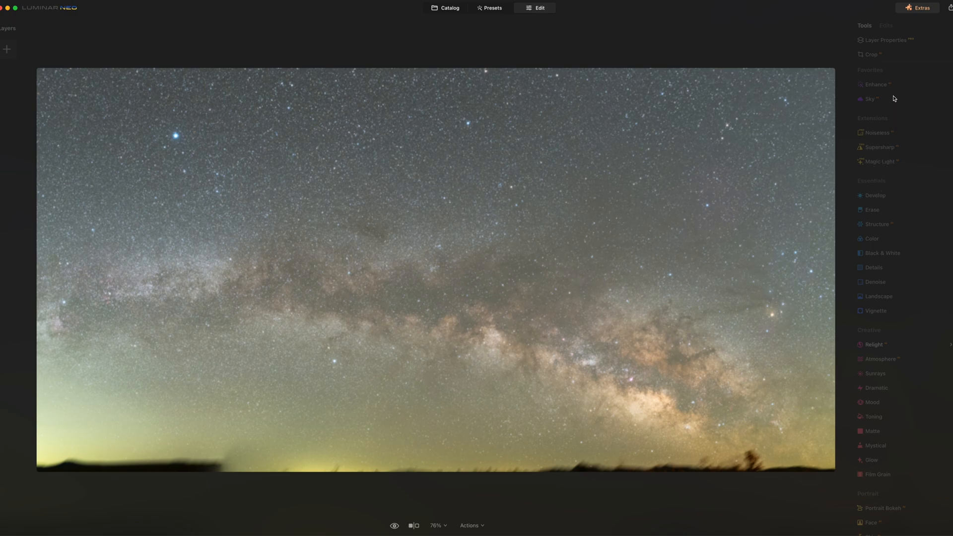
{"action": "mouse_move", "coordinate": [900, 271]}
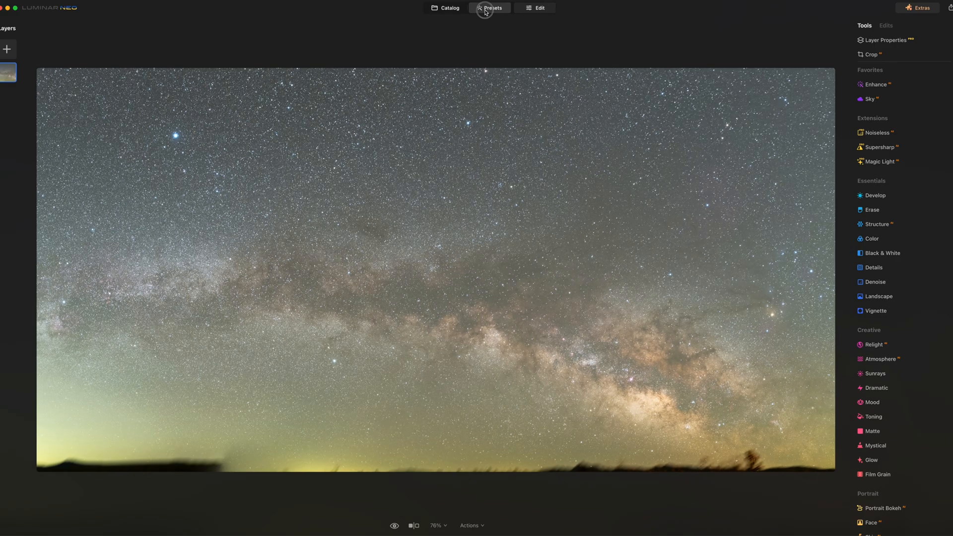
Step: Preview the Natural Skies looks Dreamscape Noir and Crack of Dawn on the panorama
{"action": "left_click", "coordinate": [490, 8]}
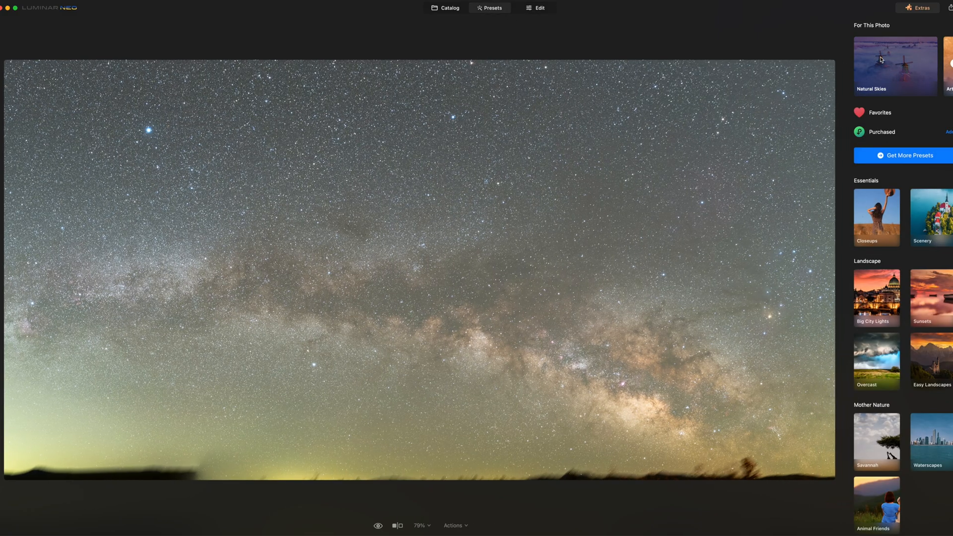
{"action": "left_click", "coordinate": [895, 65]}
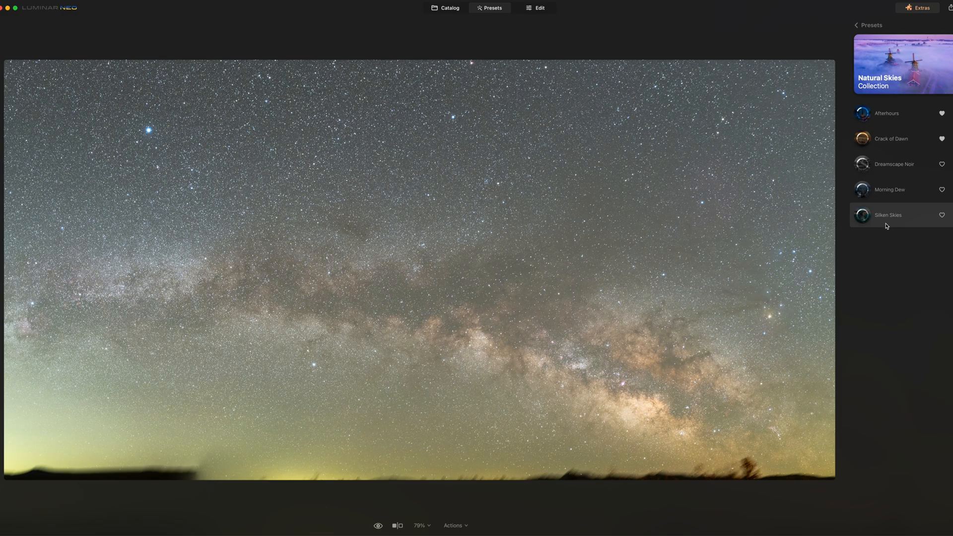
{"action": "mouse_move", "coordinate": [867, 236]}
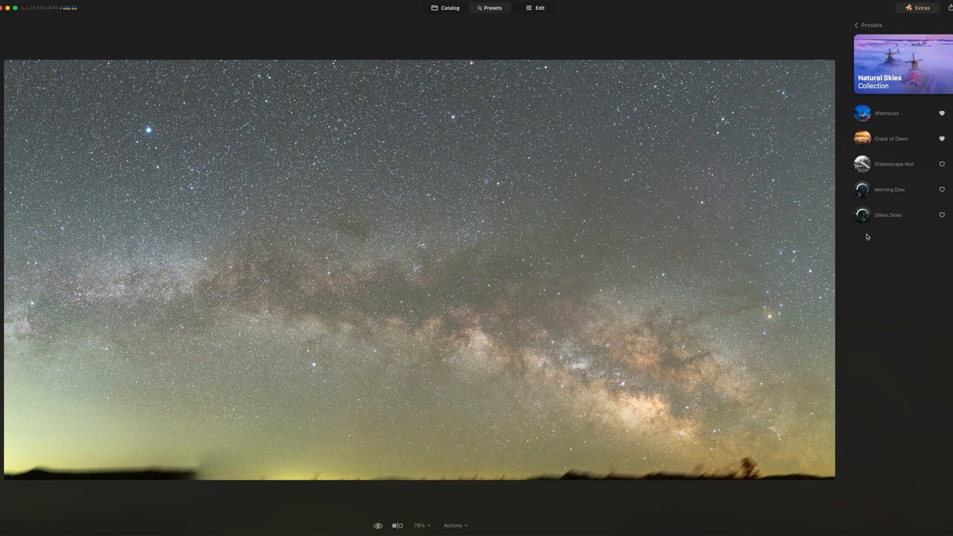
{"action": "left_click", "coordinate": [894, 164]}
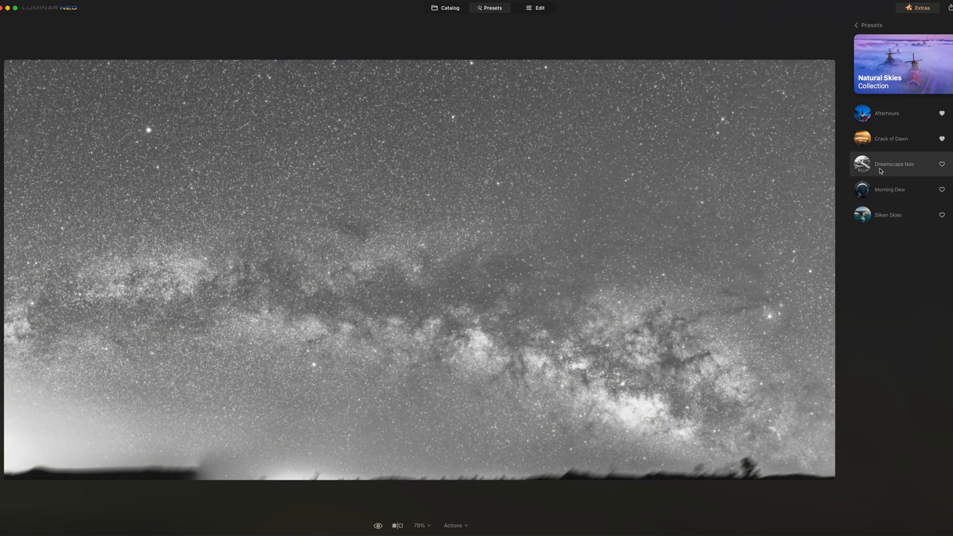
{"action": "left_click", "coordinate": [891, 139]}
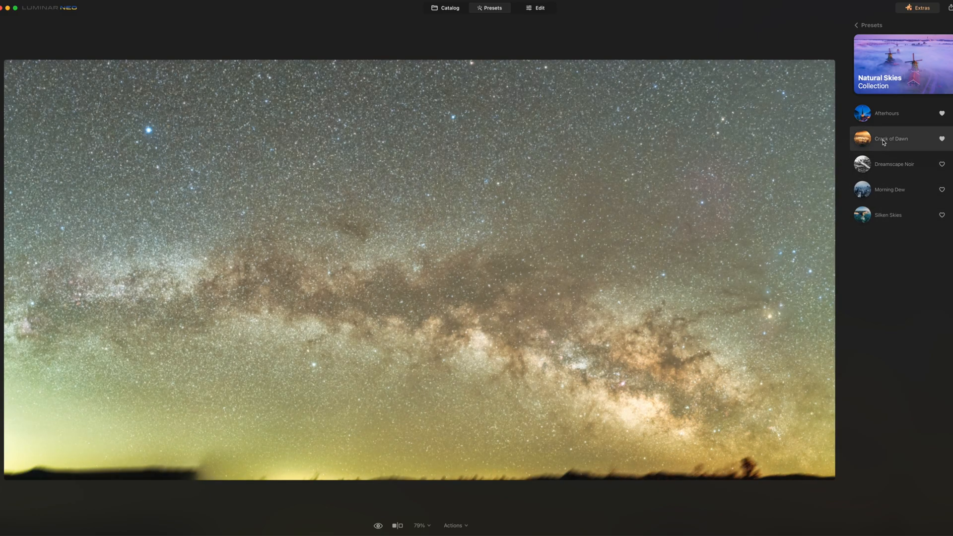
{"action": "left_click", "coordinate": [891, 138]}
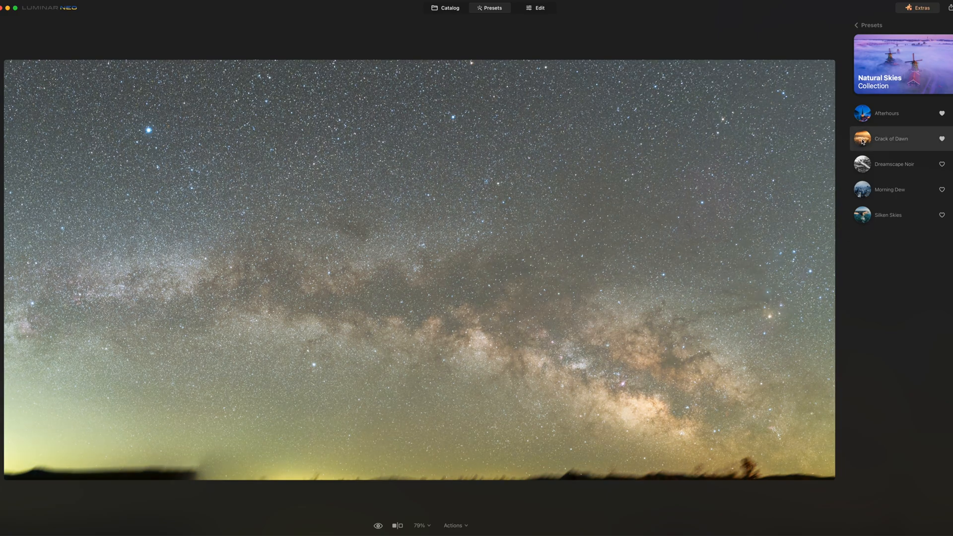
Step: Apply the Afterhours preset at strength 100, then open and close sharing options
{"action": "left_click", "coordinate": [888, 113]}
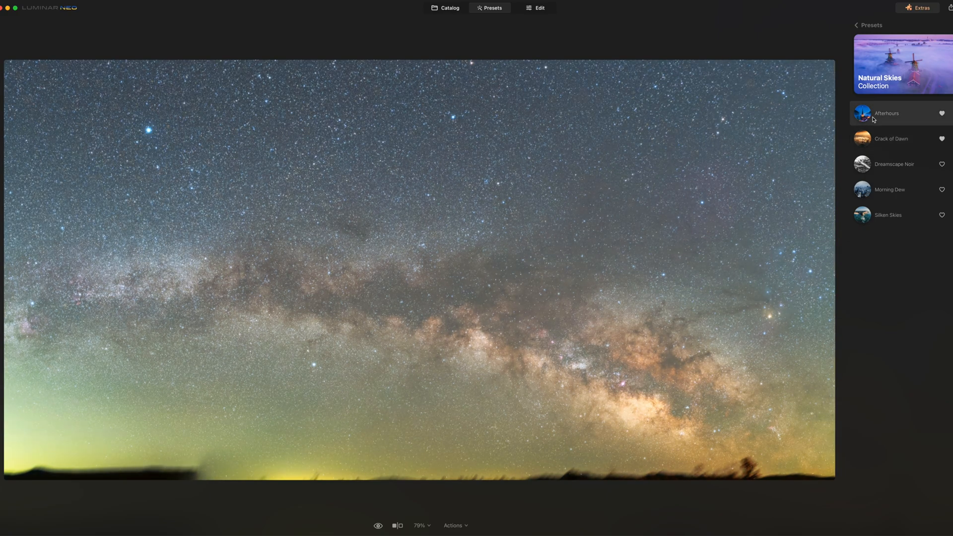
{"action": "left_click", "coordinate": [888, 113]}
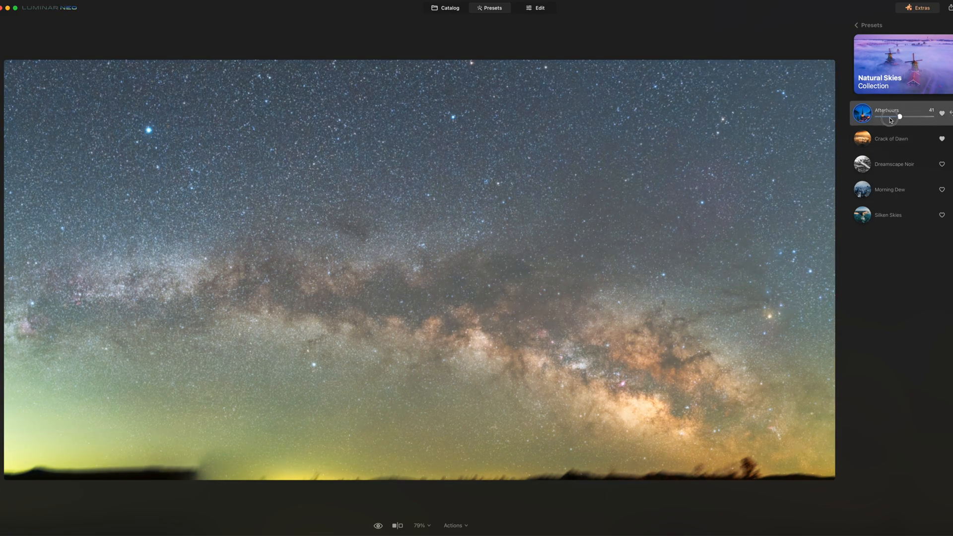
{"action": "left_click_drag", "start_coordinate": [900, 116], "coordinate": [932, 116]}
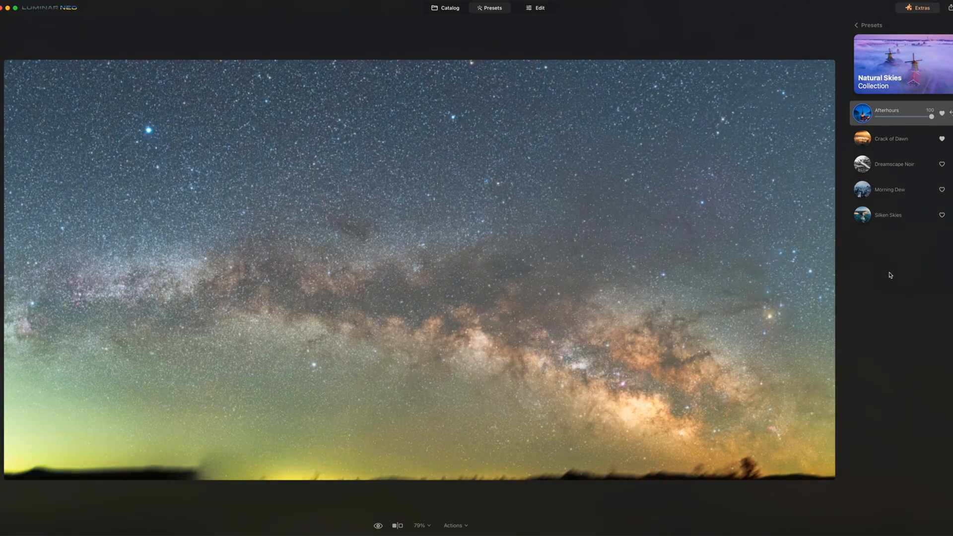
{"action": "left_click", "coordinate": [946, 7]}
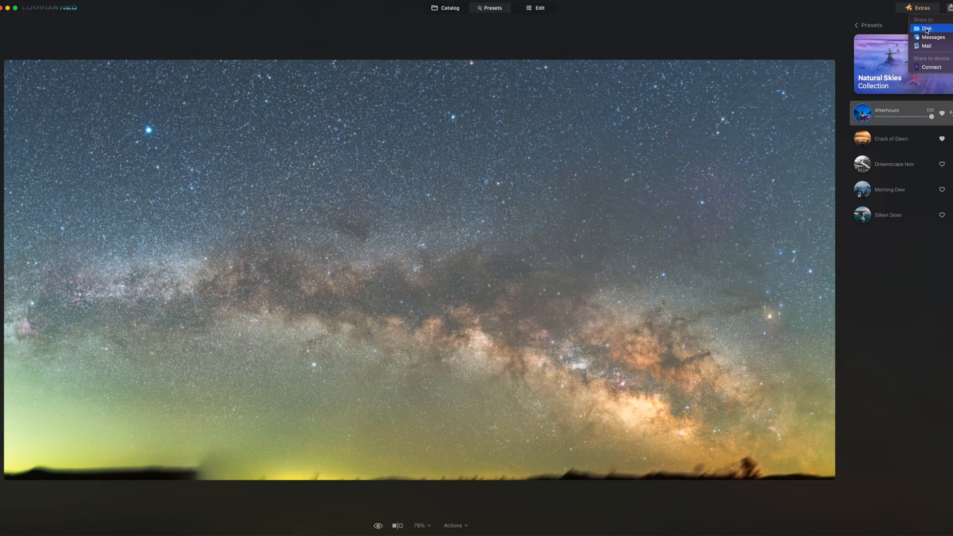
{"action": "left_click", "coordinate": [437, 8]}
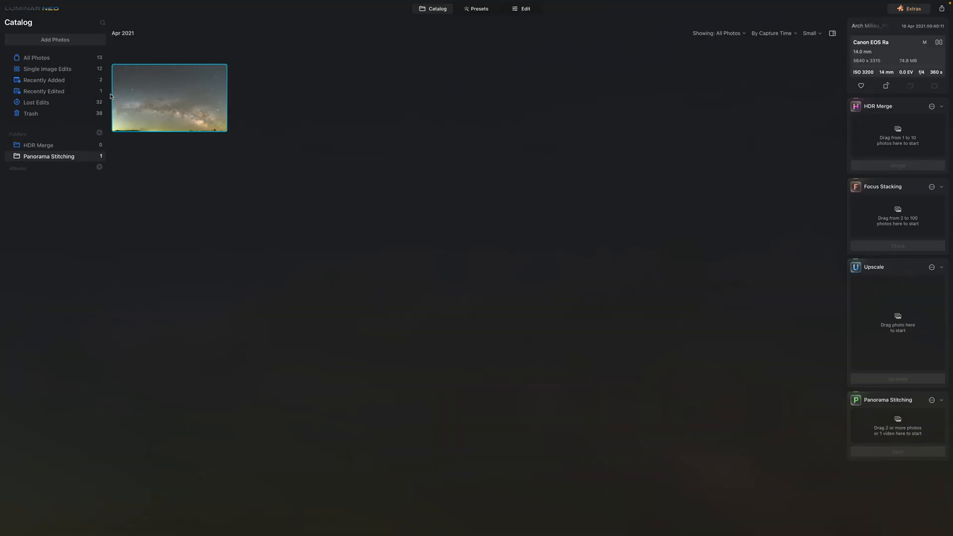
Step: Show All Photos and add the four Grand Canyon night shots to Panorama Stitching
{"action": "left_click", "coordinate": [36, 57]}
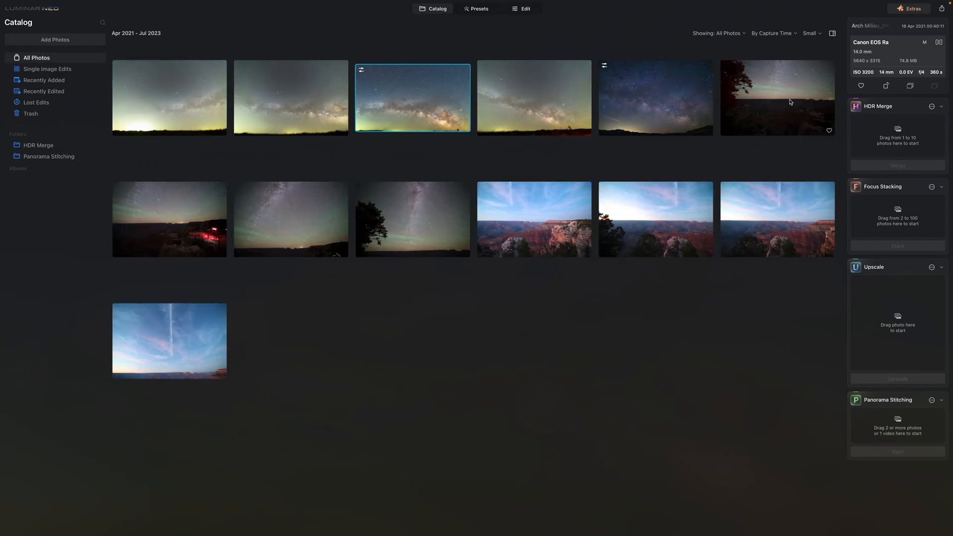
{"action": "left_click", "coordinate": [776, 98]}
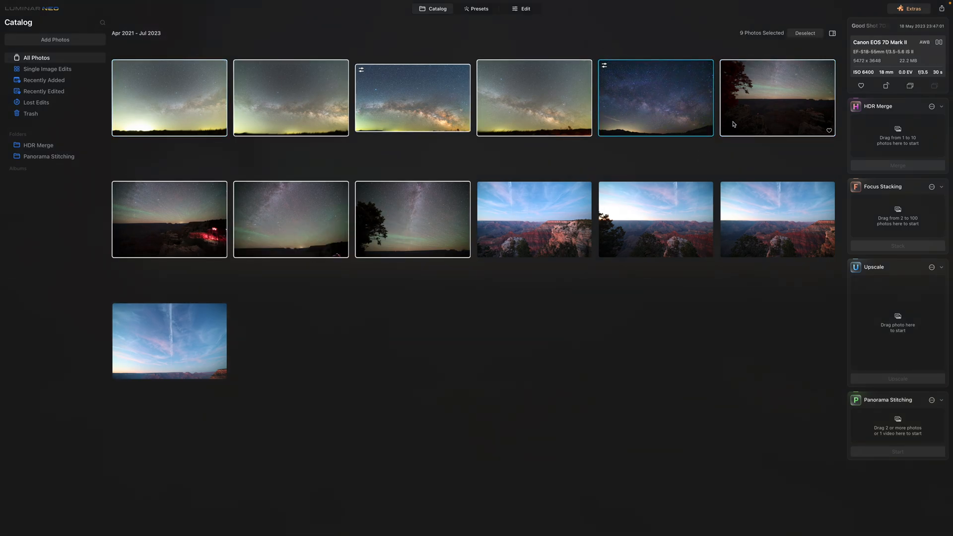
{"action": "left_click", "coordinate": [533, 219]}
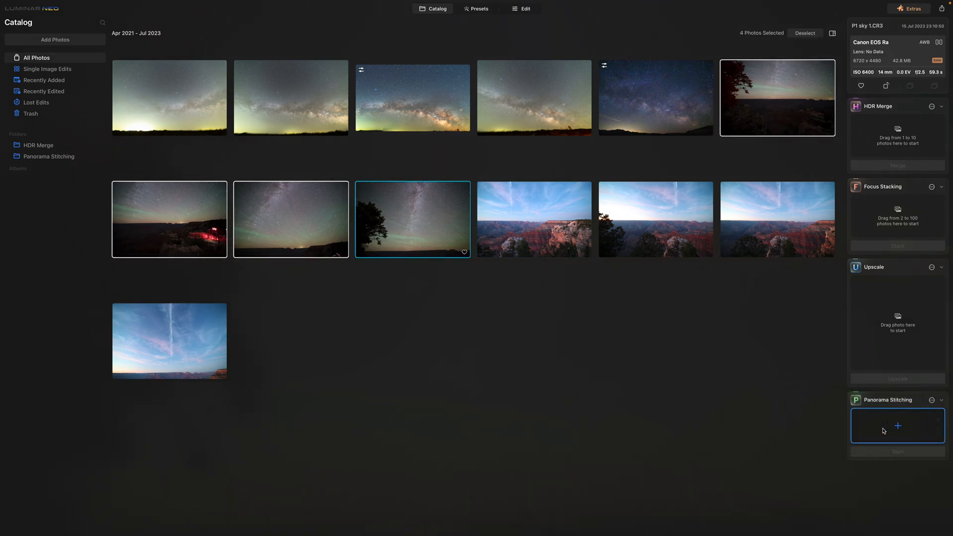
{"action": "left_click", "coordinate": [897, 425]}
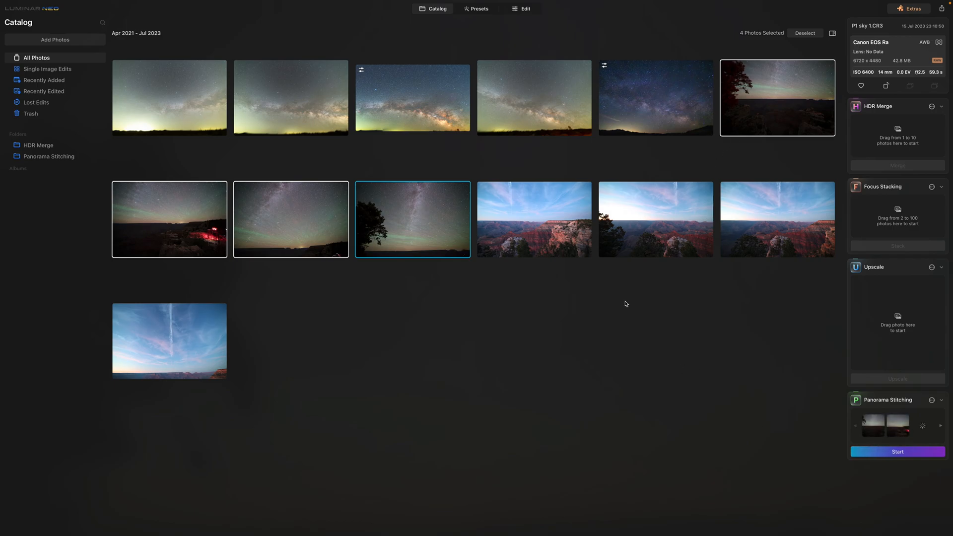
{"action": "left_click", "coordinate": [897, 452]}
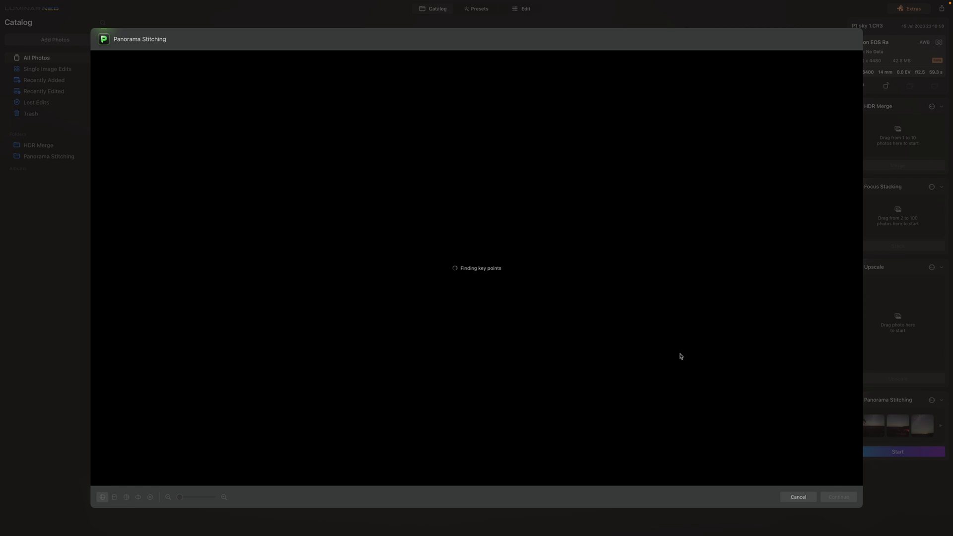
{"action": "left_click", "coordinate": [798, 498]}
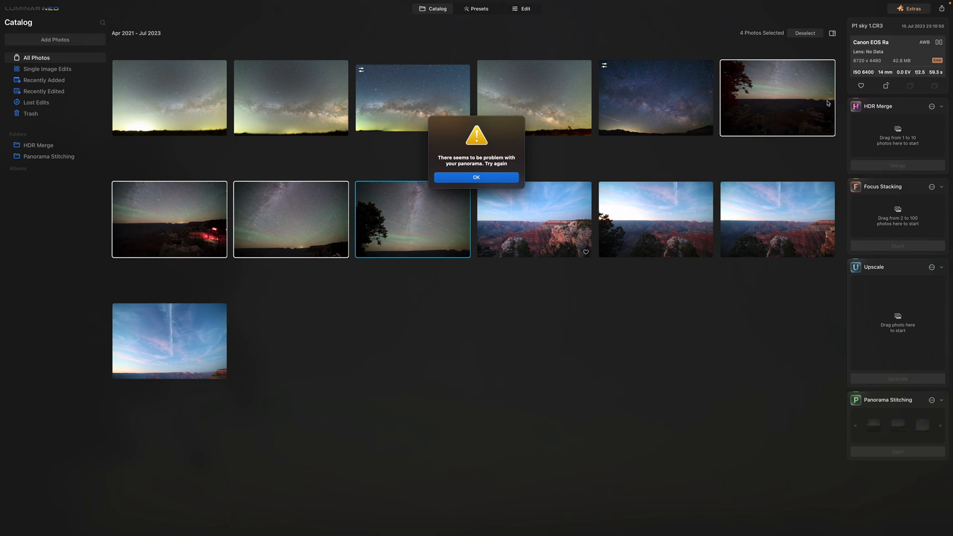
{"action": "mouse_move", "coordinate": [640, 162]}
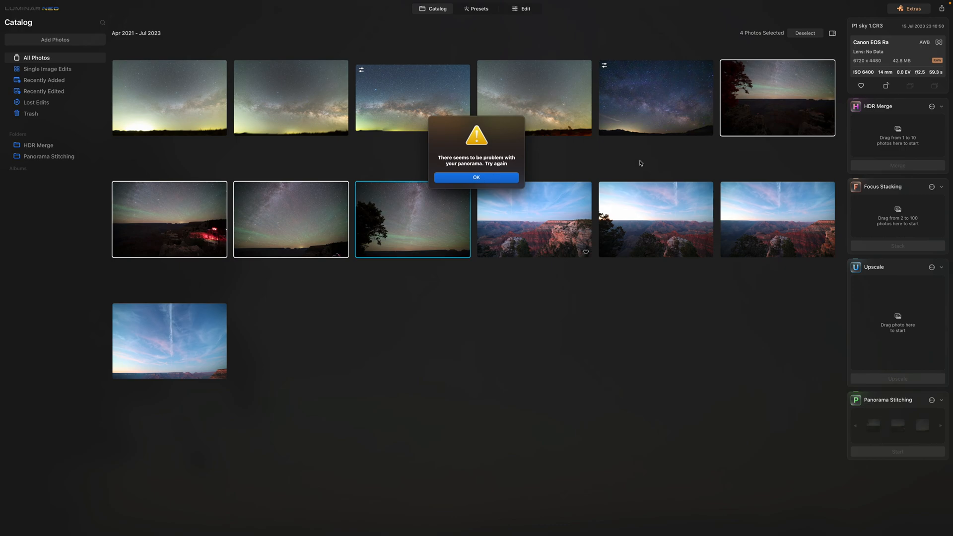
{"action": "left_click", "coordinate": [476, 178]}
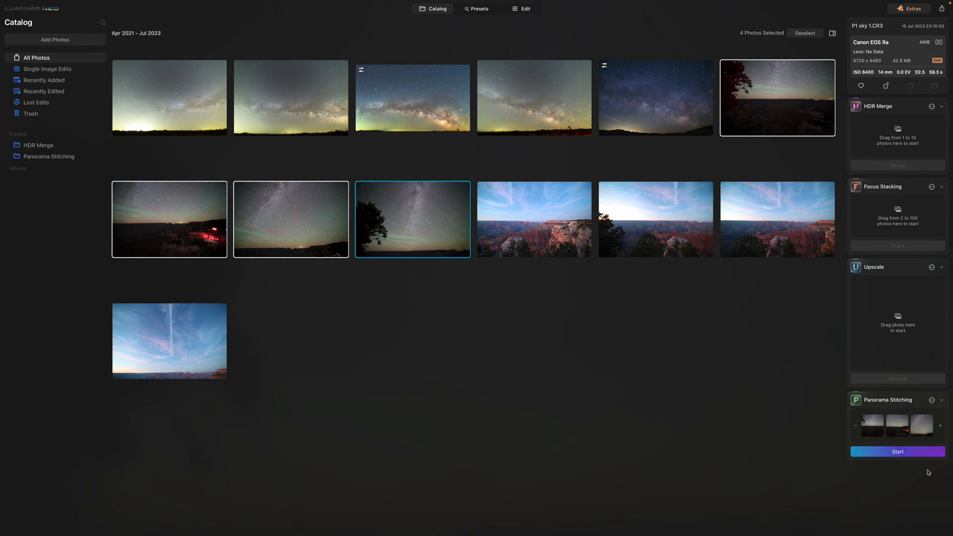
{"action": "left_click", "coordinate": [897, 451]}
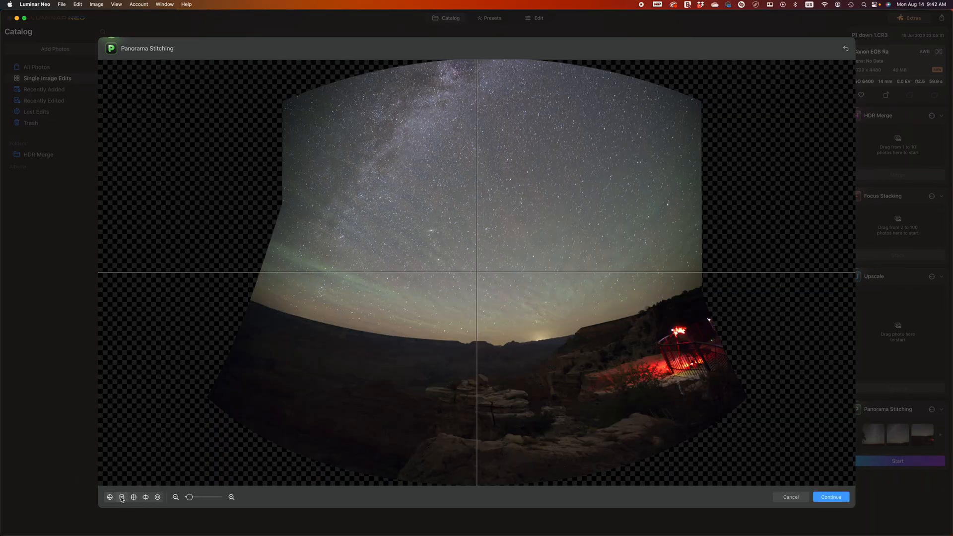
{"action": "left_click", "coordinate": [133, 497]}
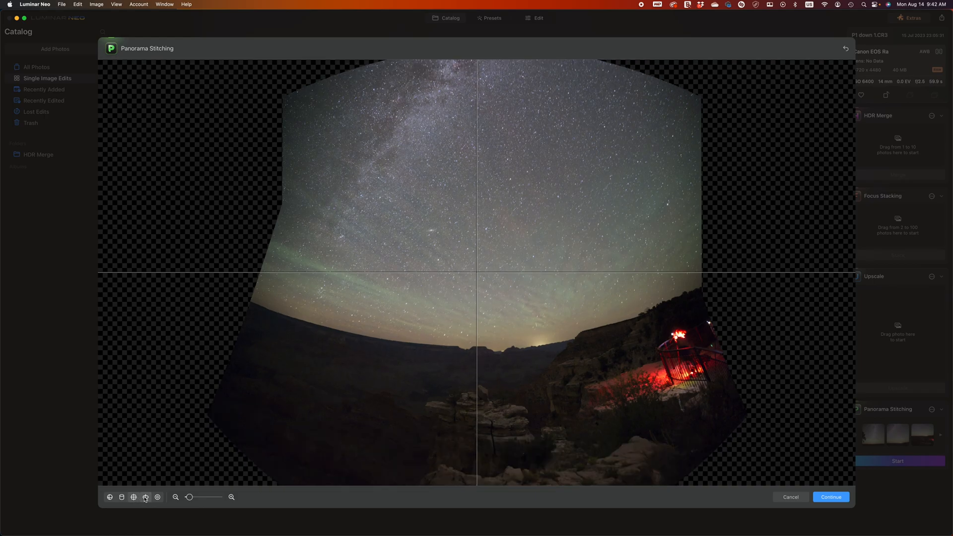
{"action": "left_click", "coordinate": [144, 496]}
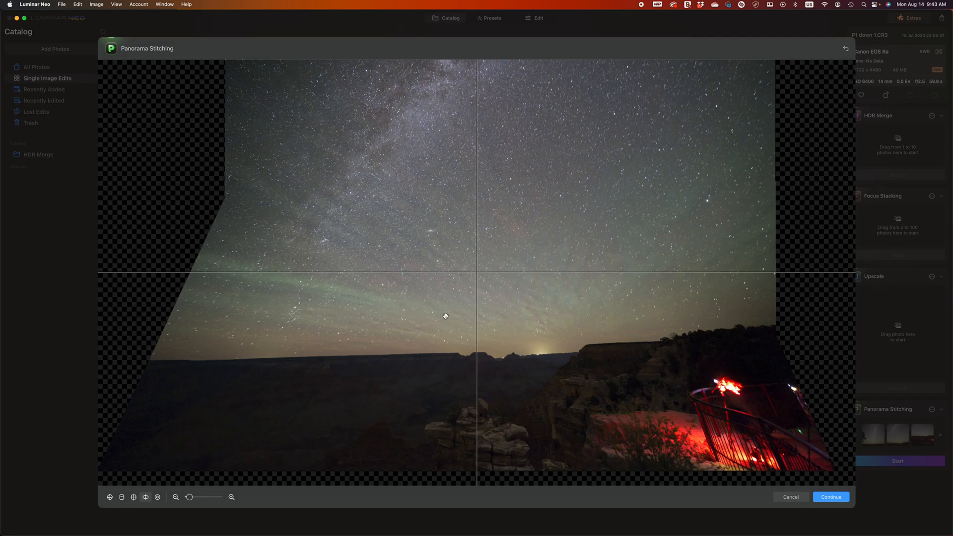
{"action": "left_click", "coordinate": [157, 498]}
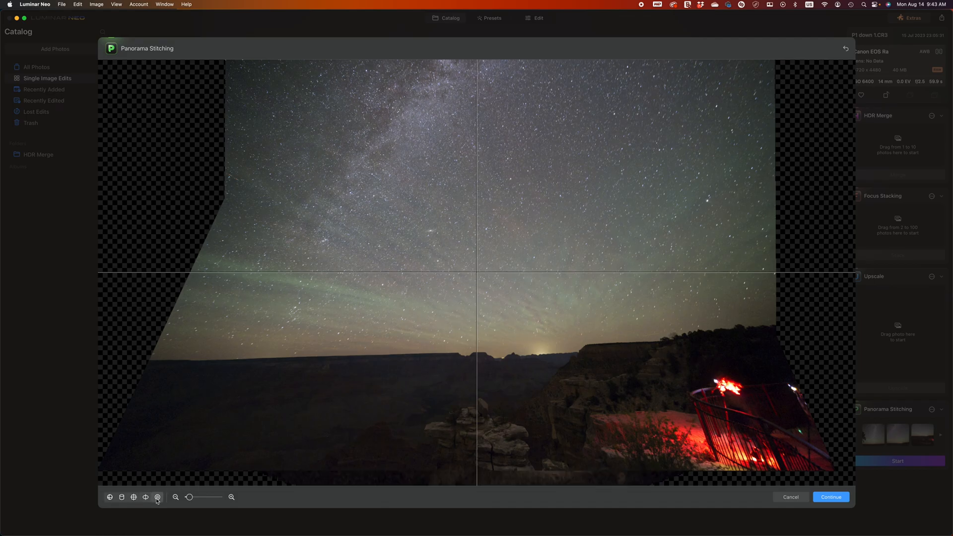
{"action": "left_click", "coordinate": [109, 498]}
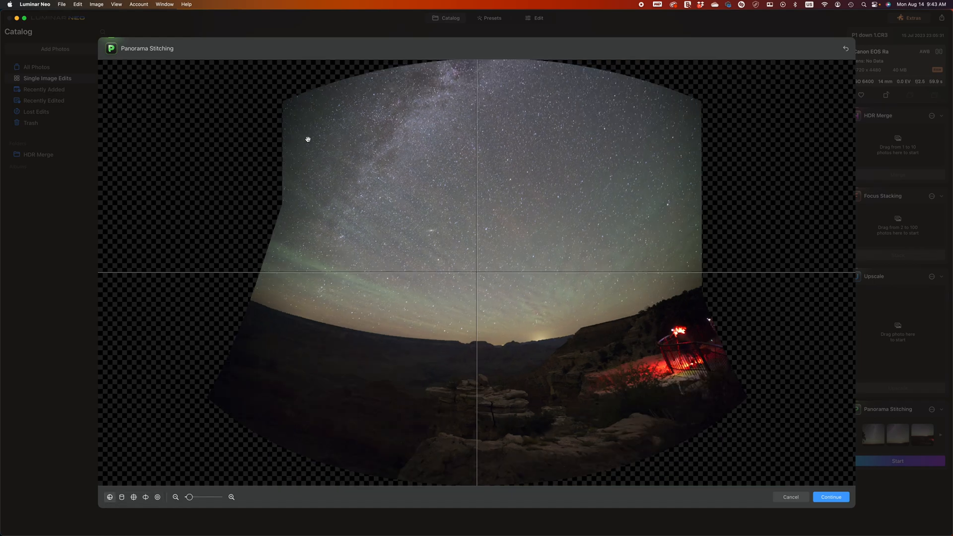
{"action": "mouse_move", "coordinate": [790, 319]}
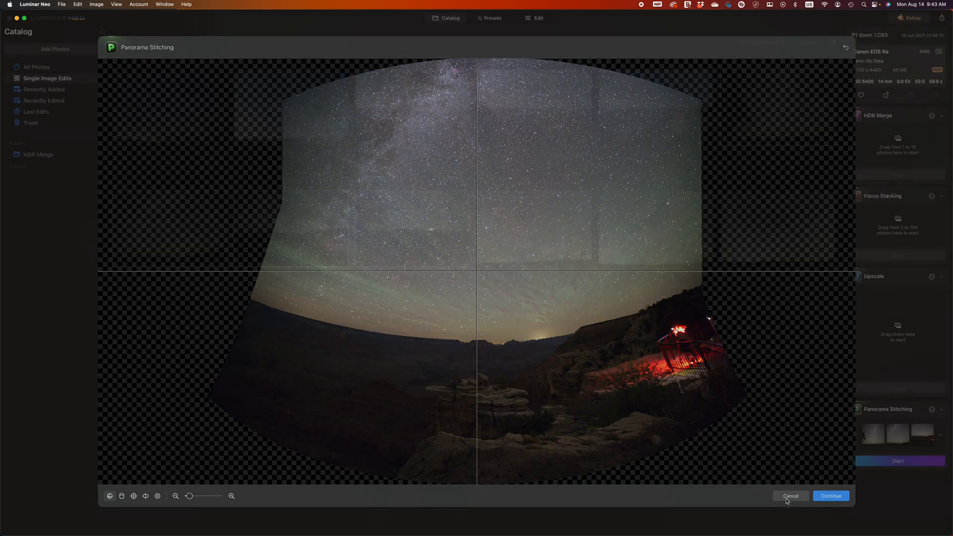
{"action": "left_click", "coordinate": [791, 496]}
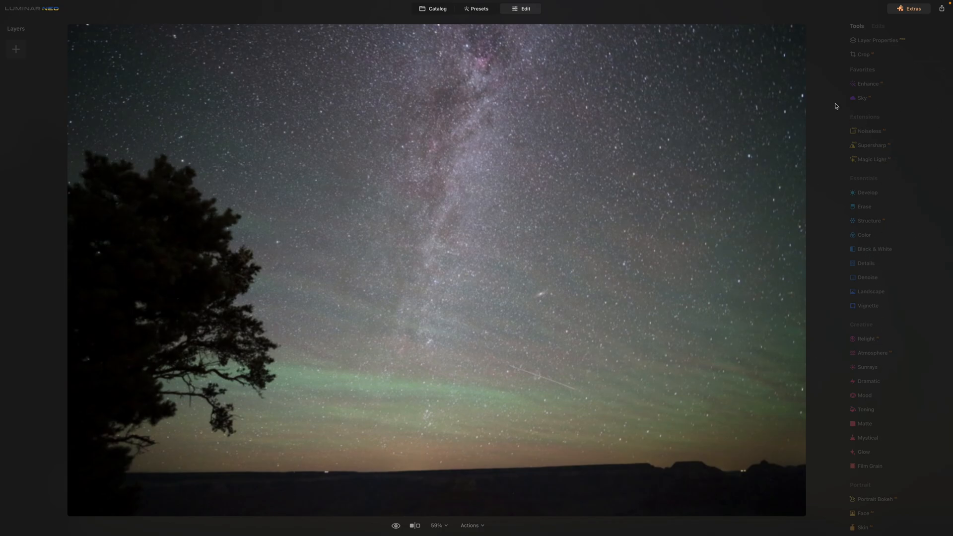
Step: Load the Milky Way tree silhouette photo into the Edit tab with its Tools panel
{"action": "left_click", "coordinate": [16, 49]}
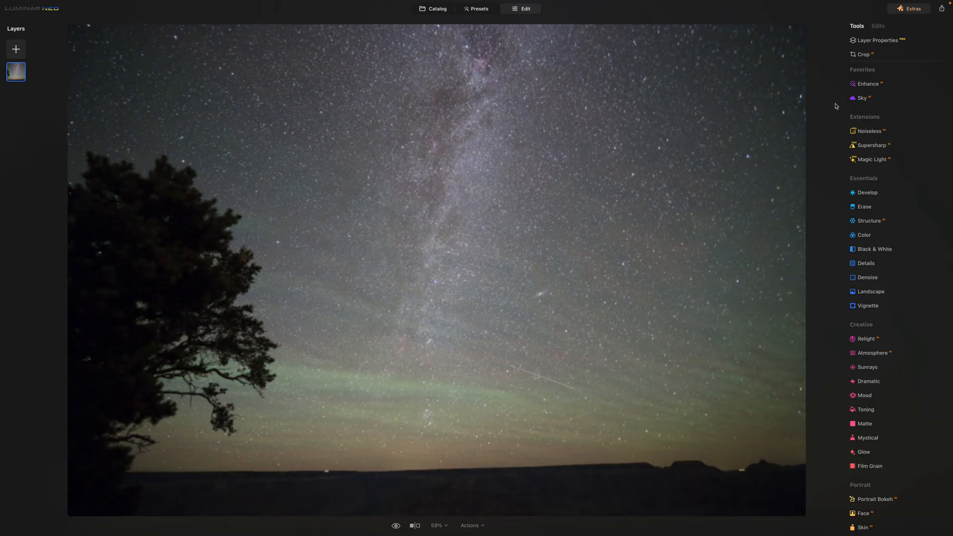